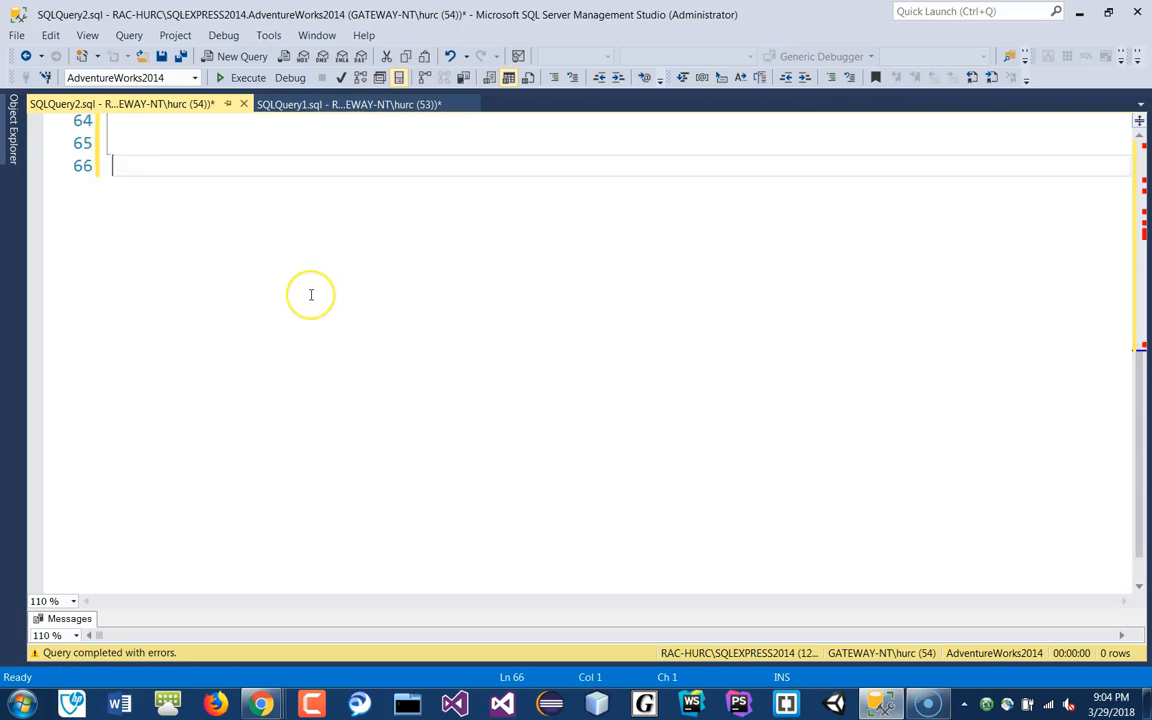
- Add an empty line 67 at the end of the query script
key(enter)
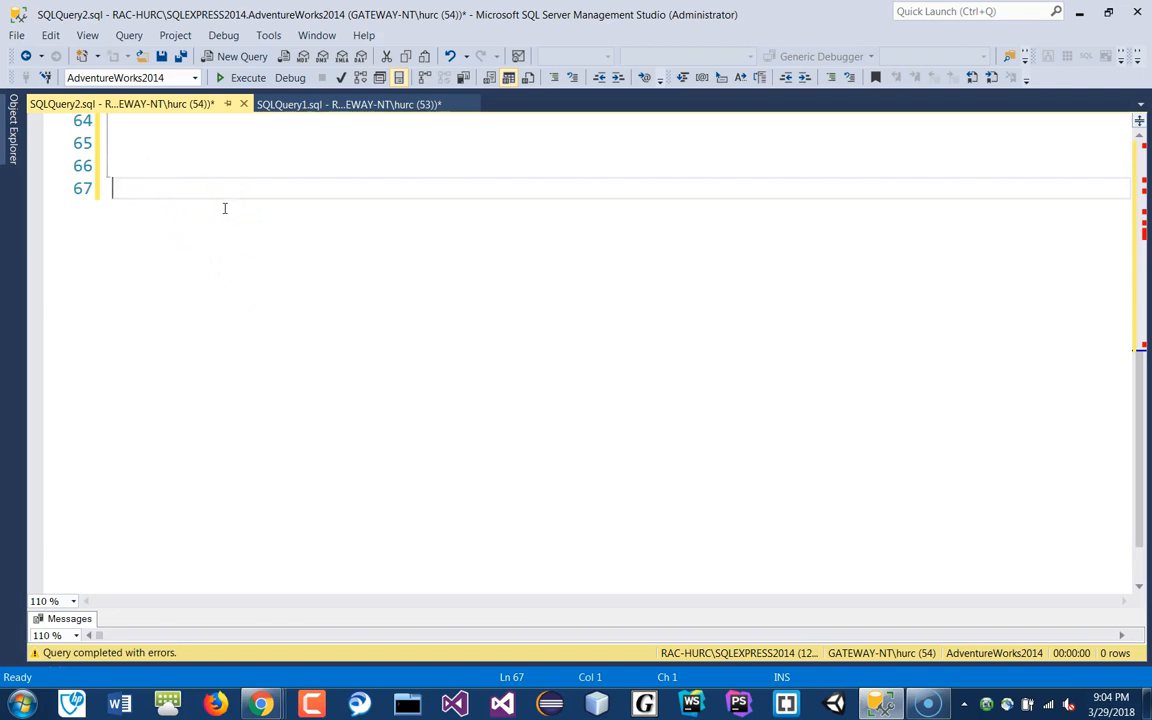
mouse_move(224, 214)
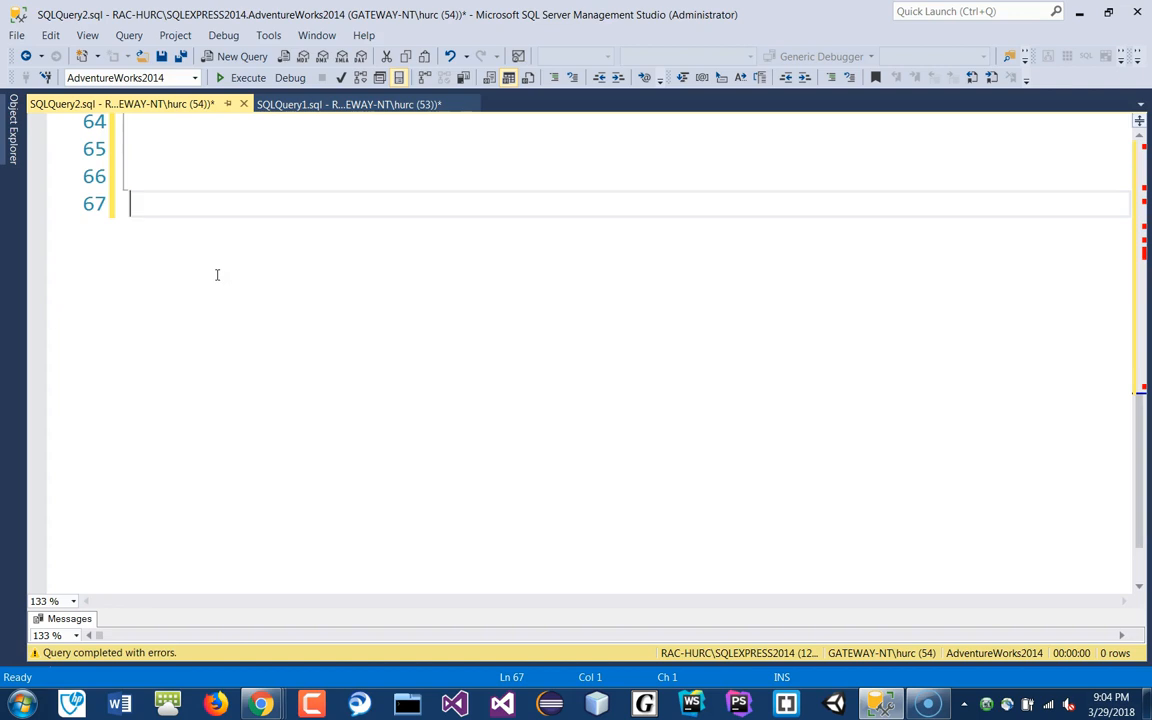
- Write CREATE FUNCTION udfAddTwo ( ) on line 67
text(C)
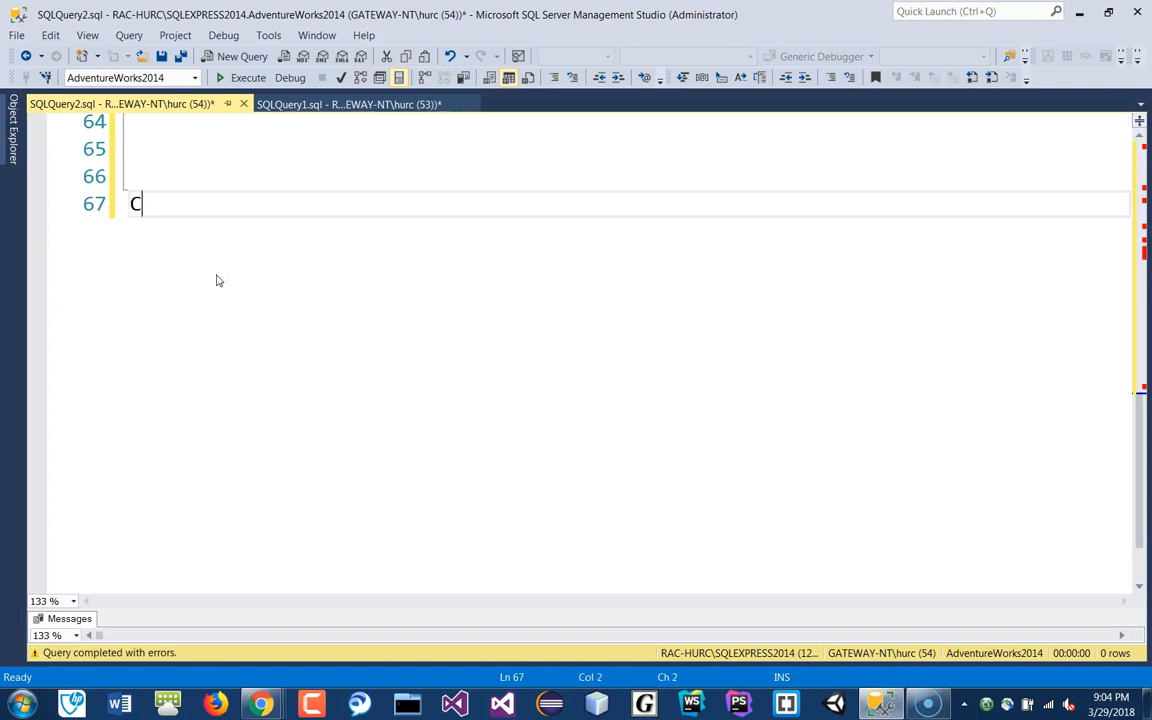
text(REATE FUN)
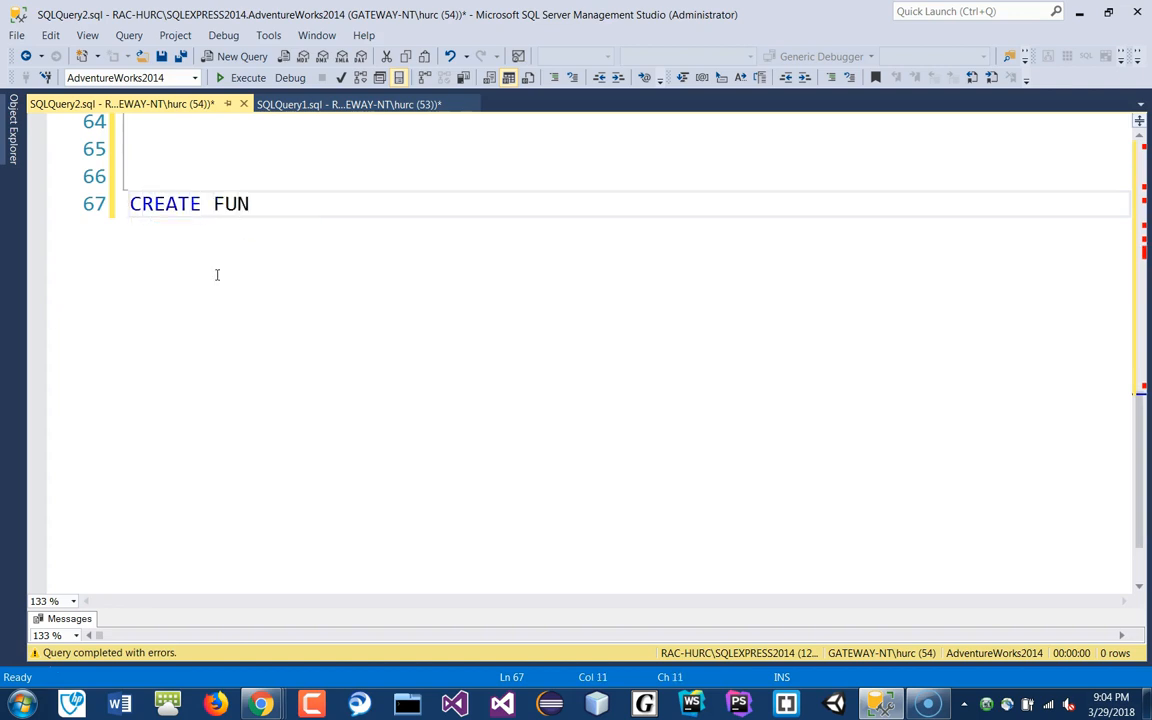
text(CTION)
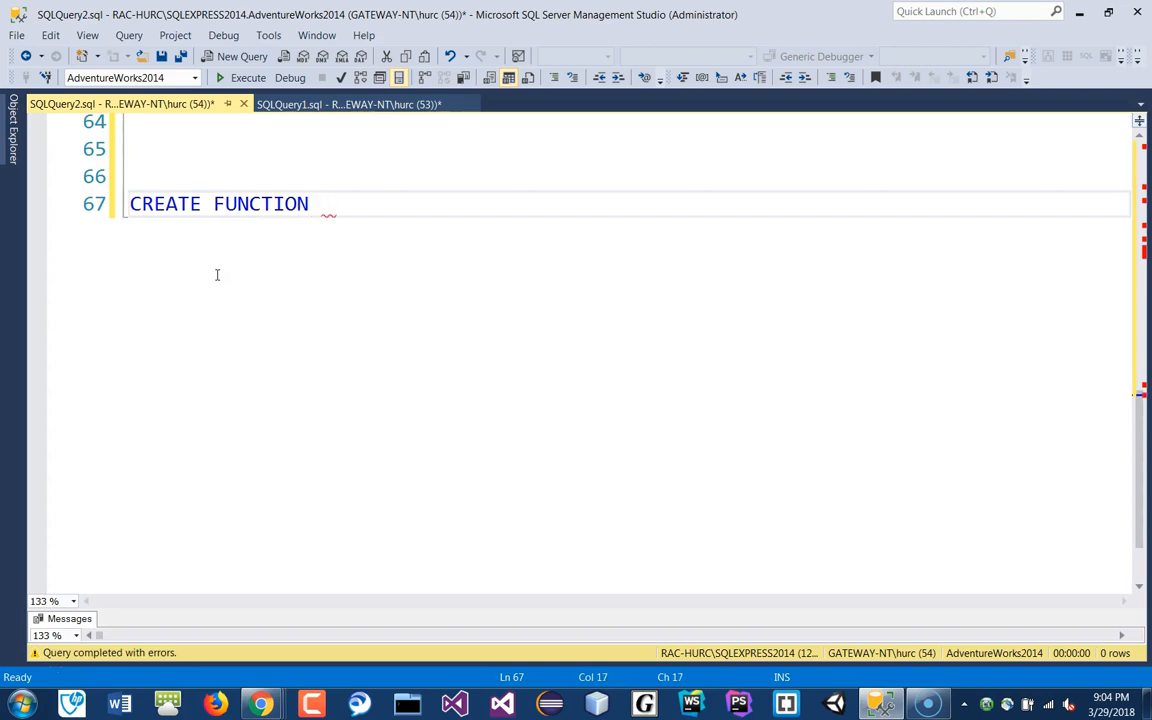
text(udf)
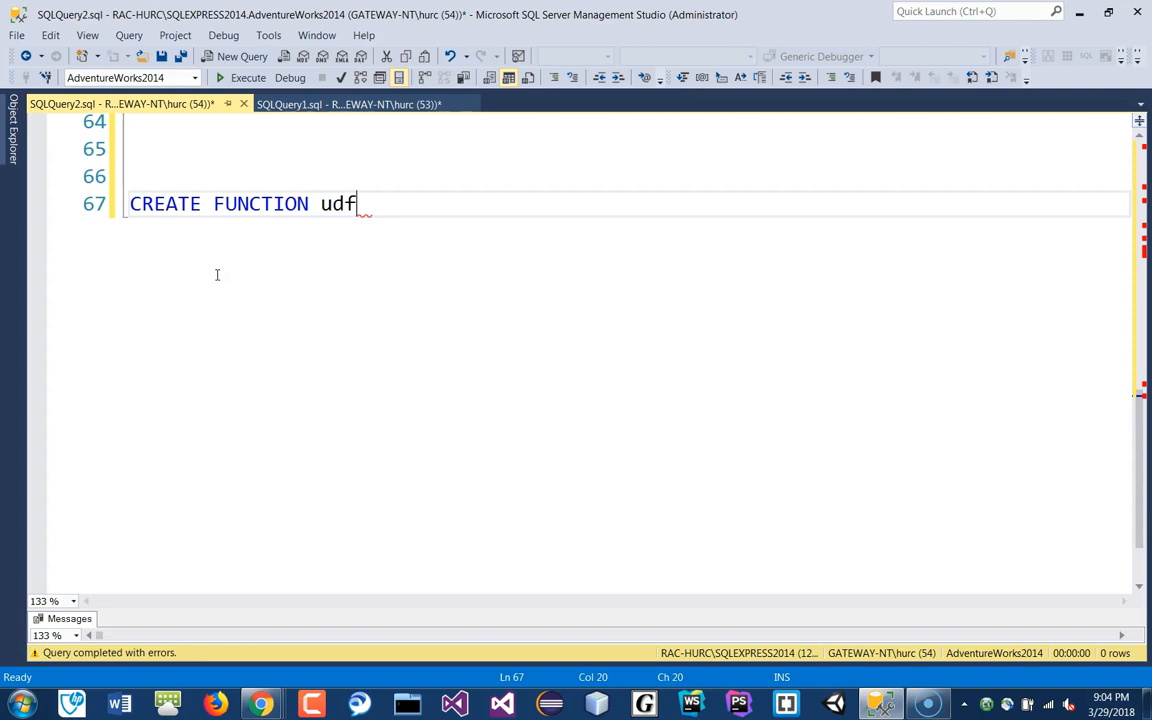
text(AddTw)
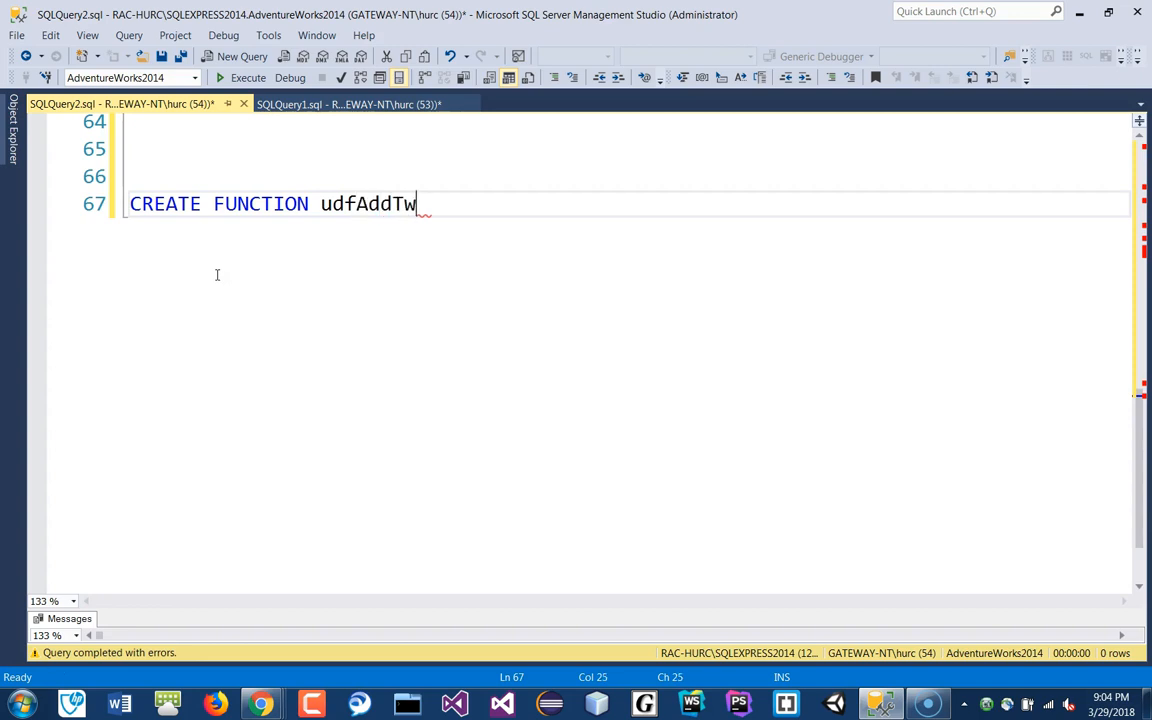
text(o ()
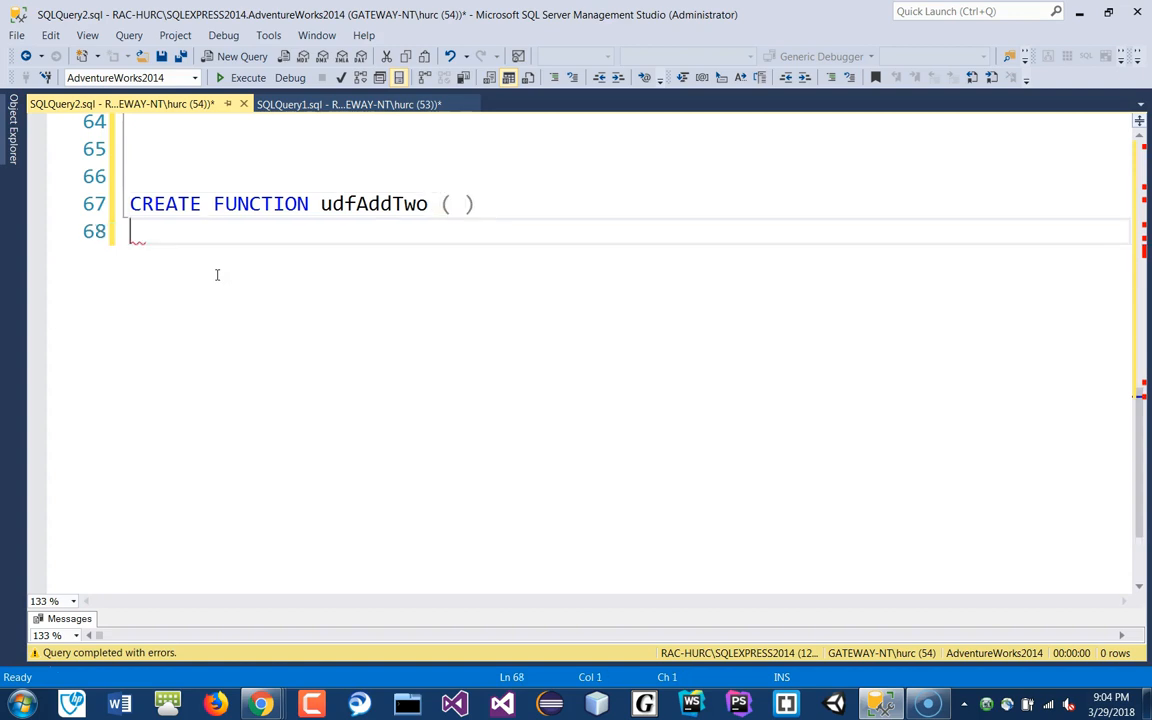
- Add RETURNS TABLE(id int, ) on line 68 as the return definition
text(RETURNS)
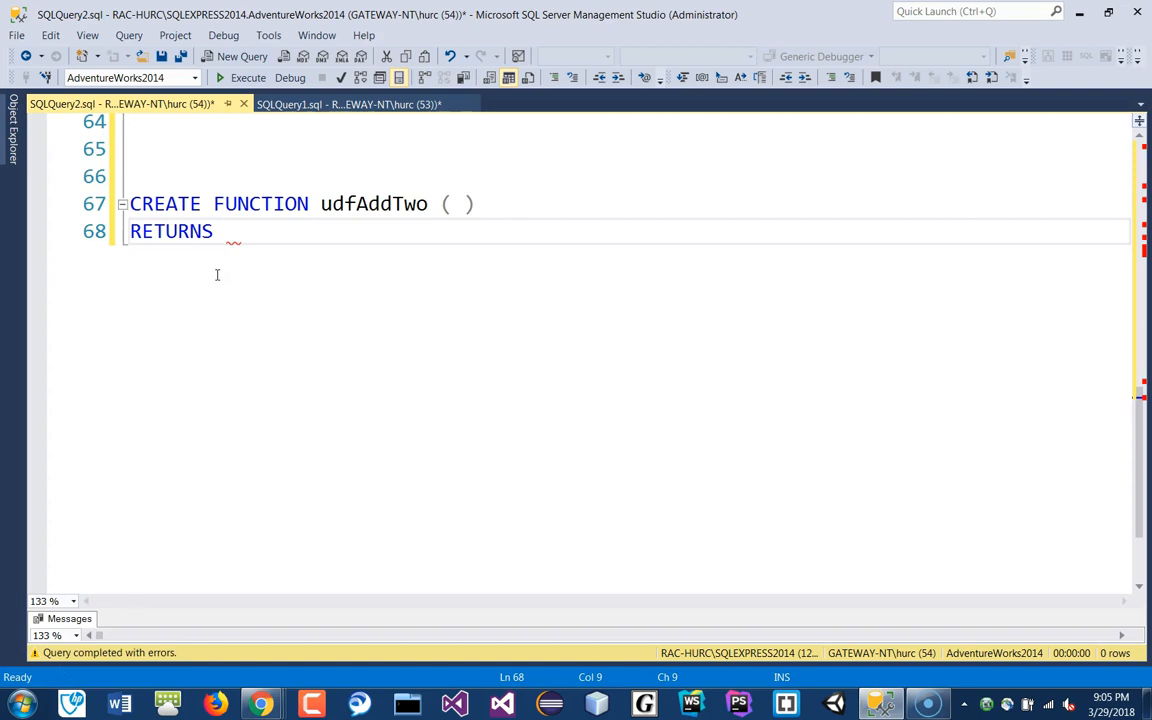
text(TABLE)
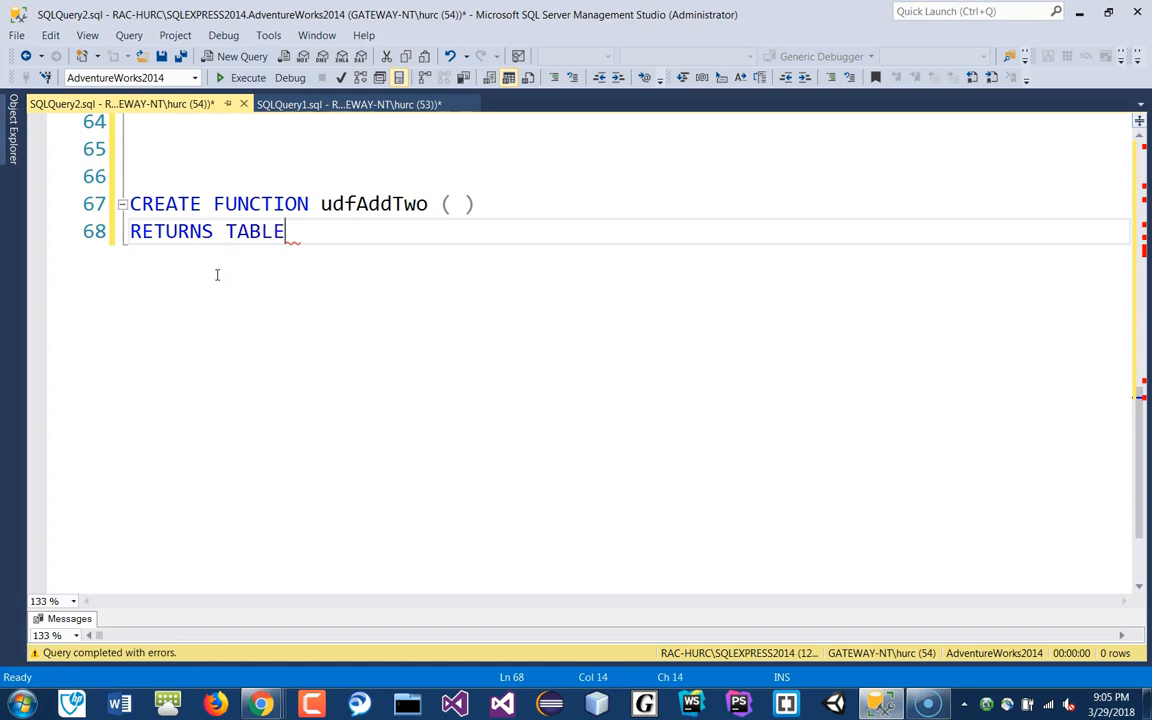
text(( ))
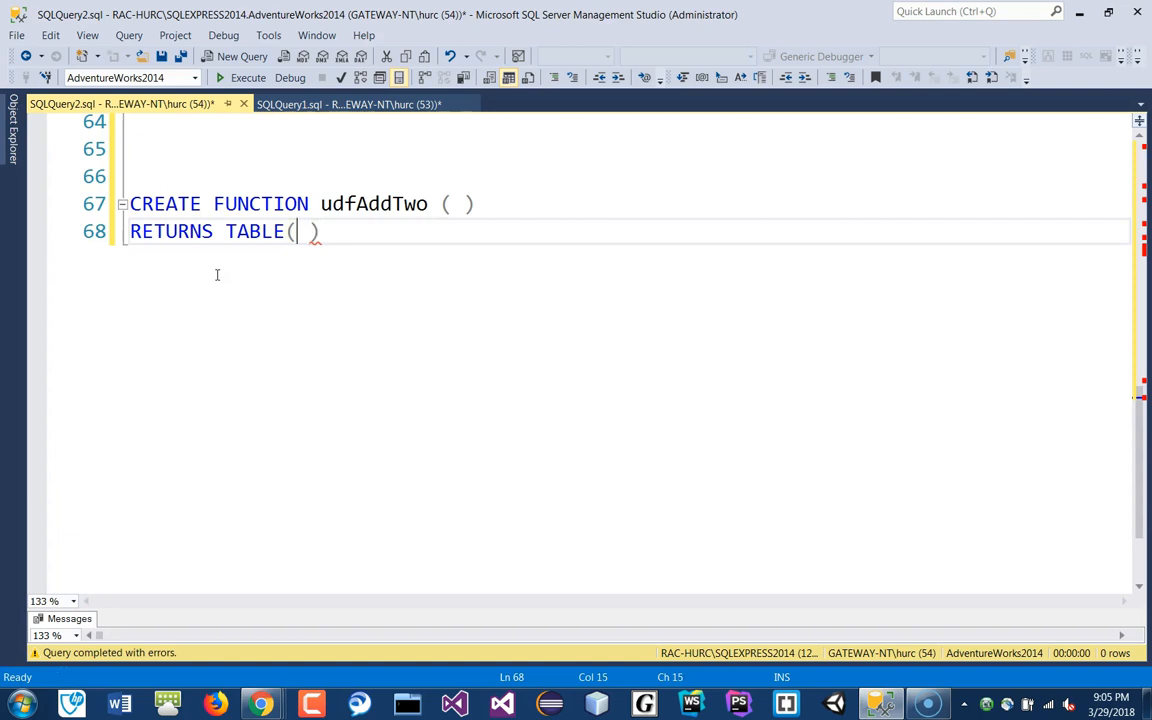
text(i)
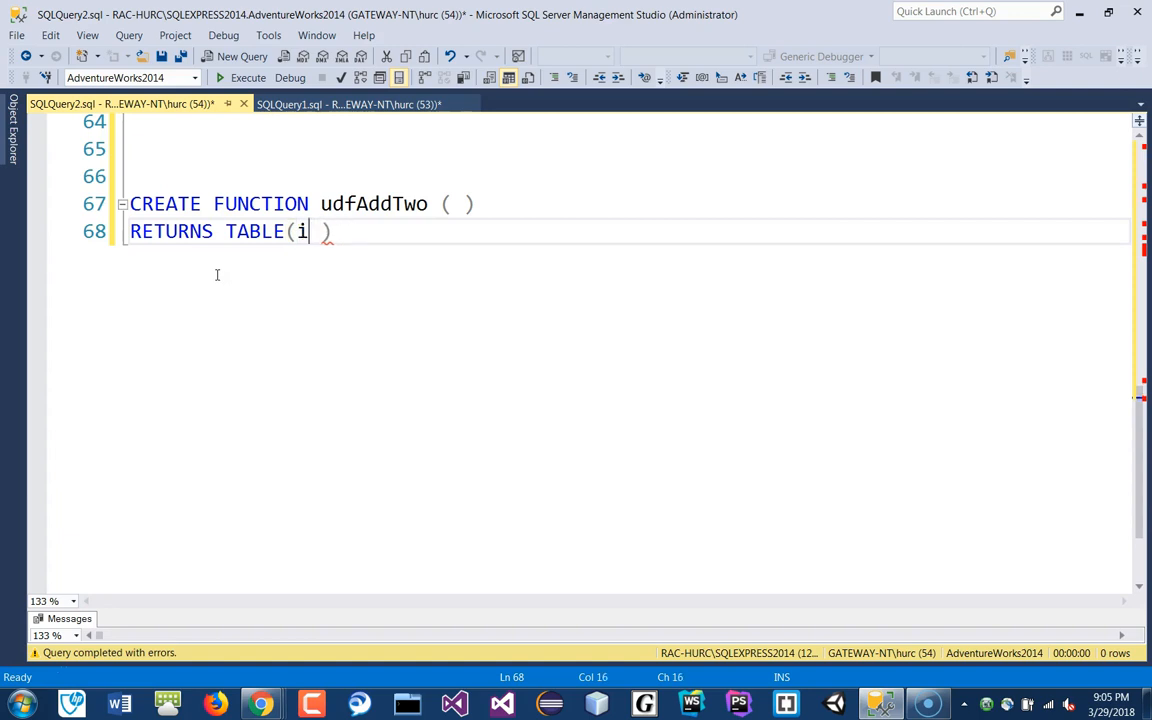
text(d int,)
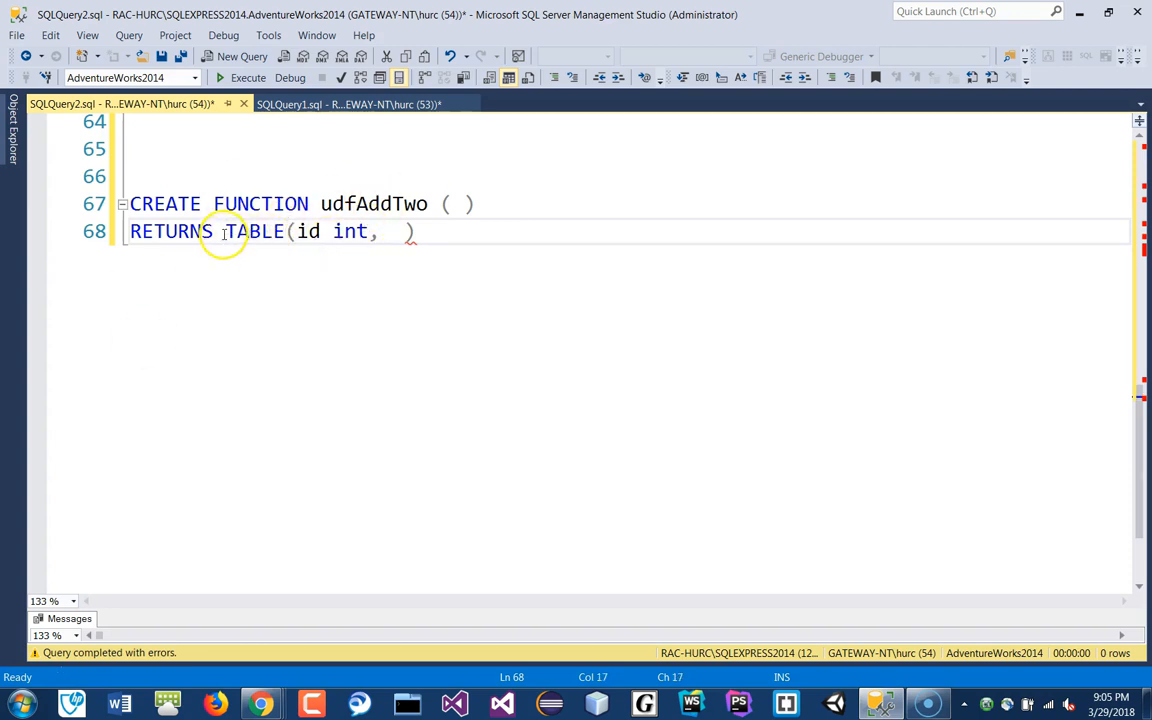
- Replace TABLE(id int, ) with INT and add AS BEGIN … END beneath the function header
drag(224, 232, 418, 232)
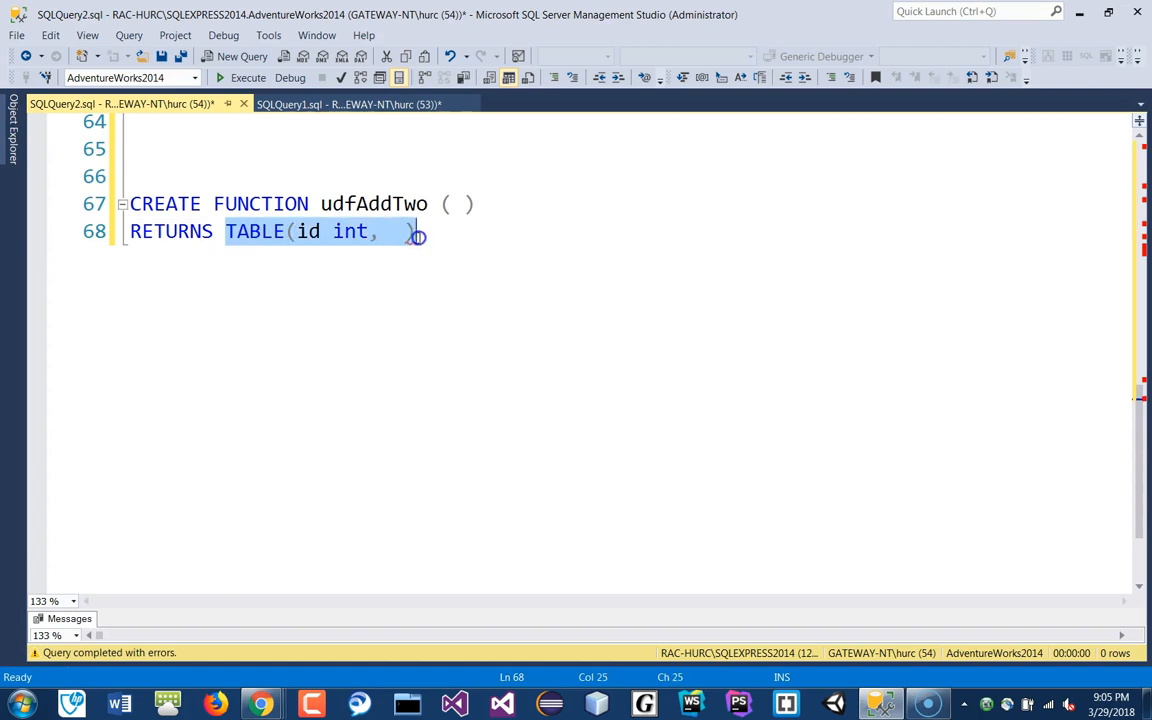
mouse_move(400, 366)
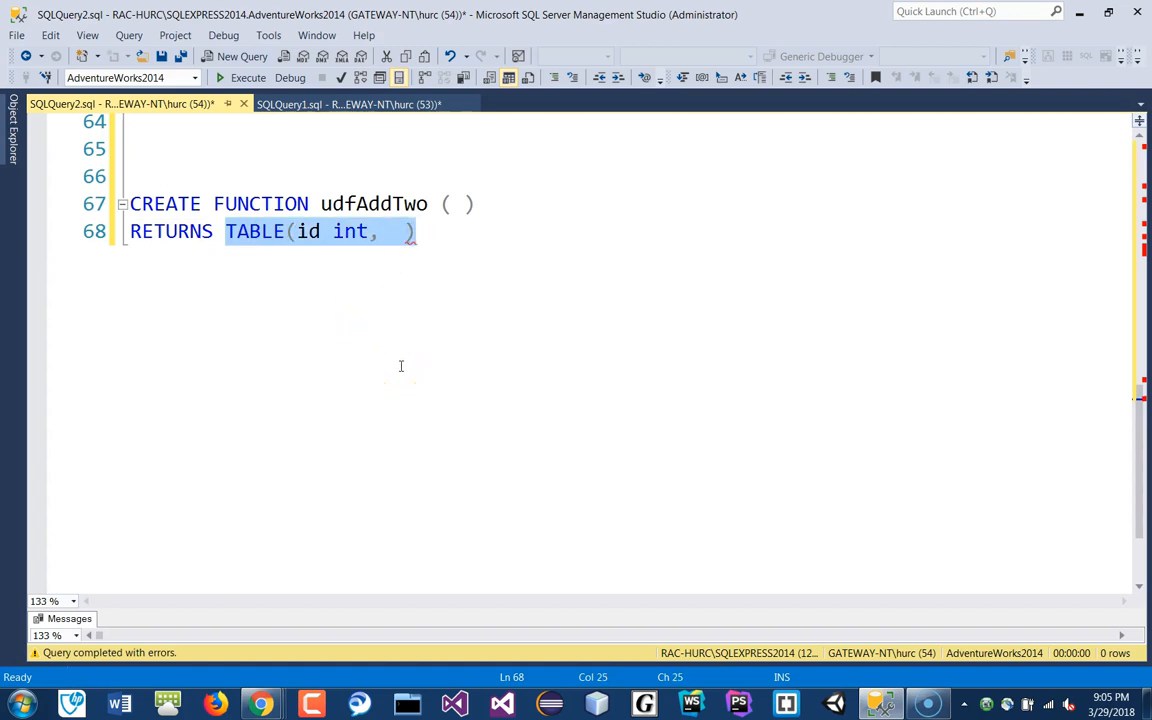
text(INT)
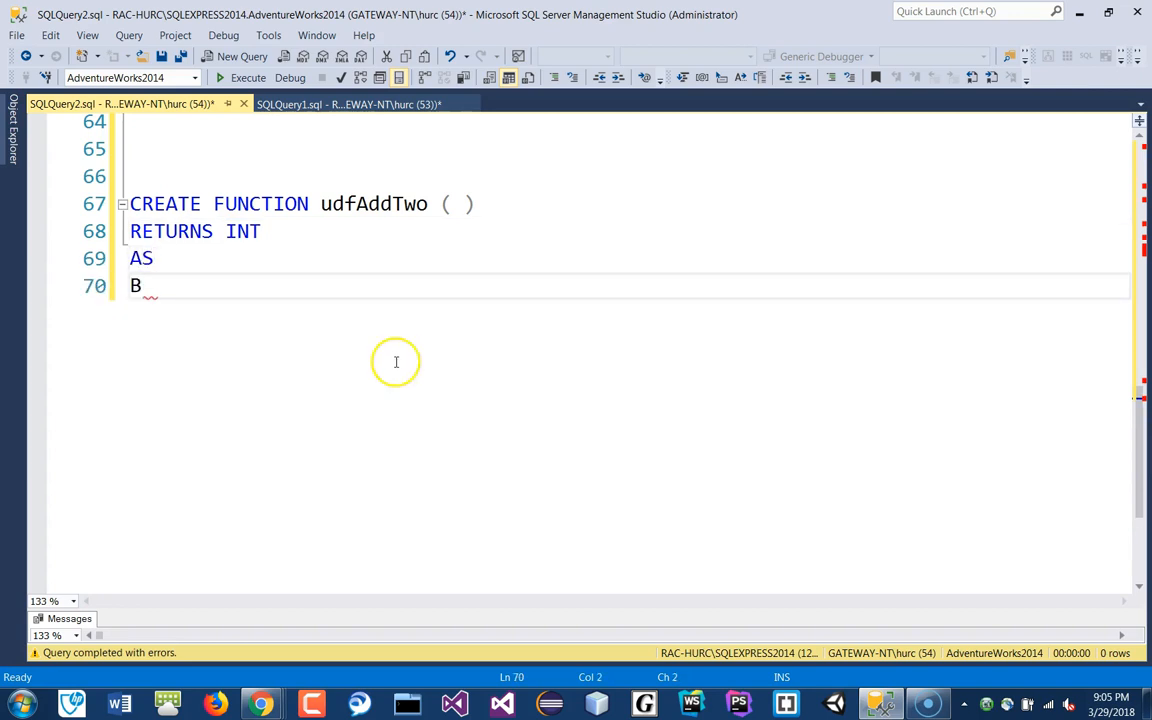
text(GIN)
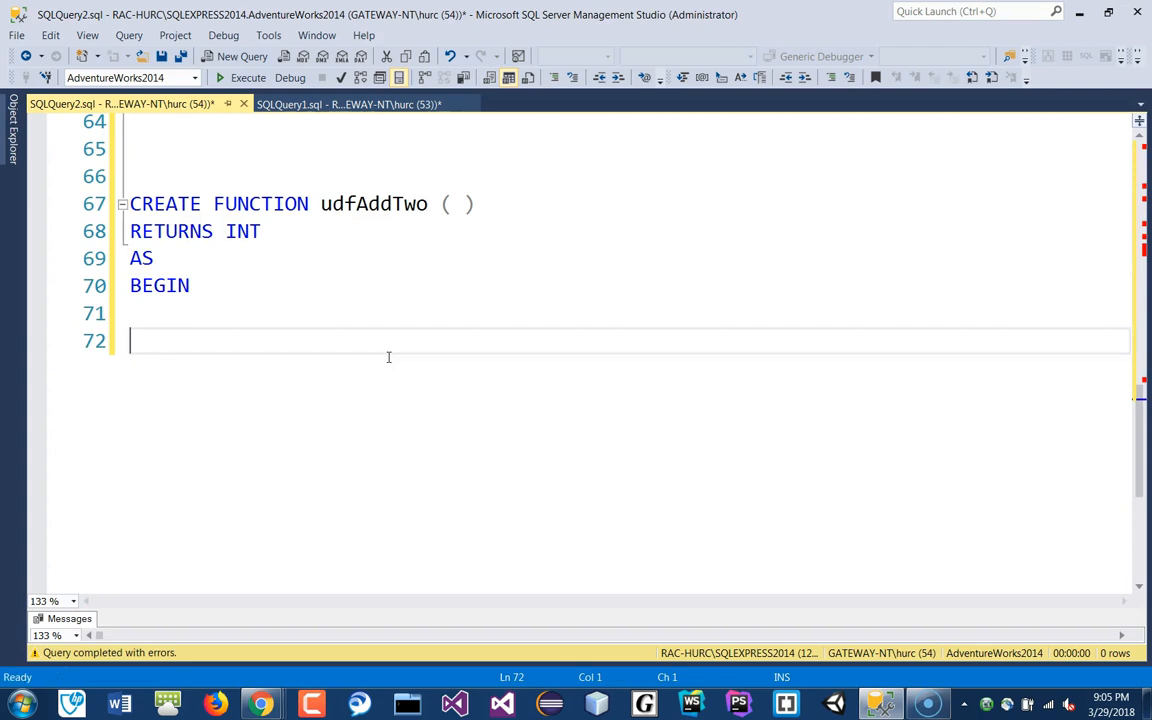
text(END)
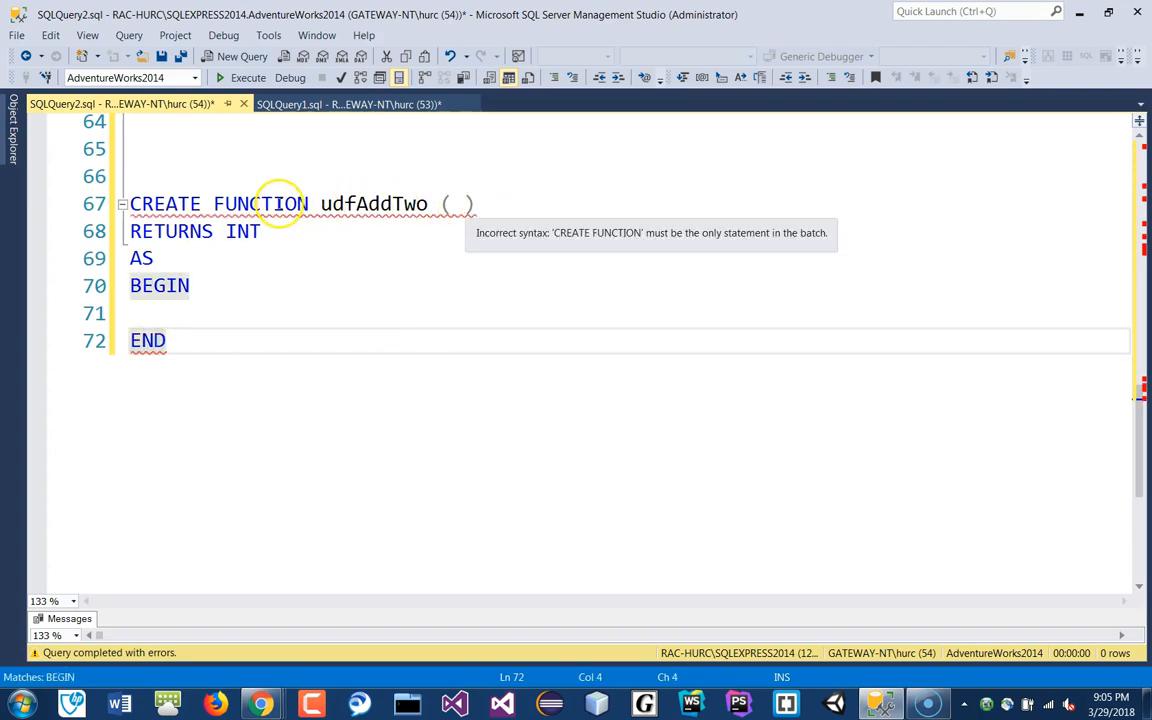
mouse_move(408, 210)
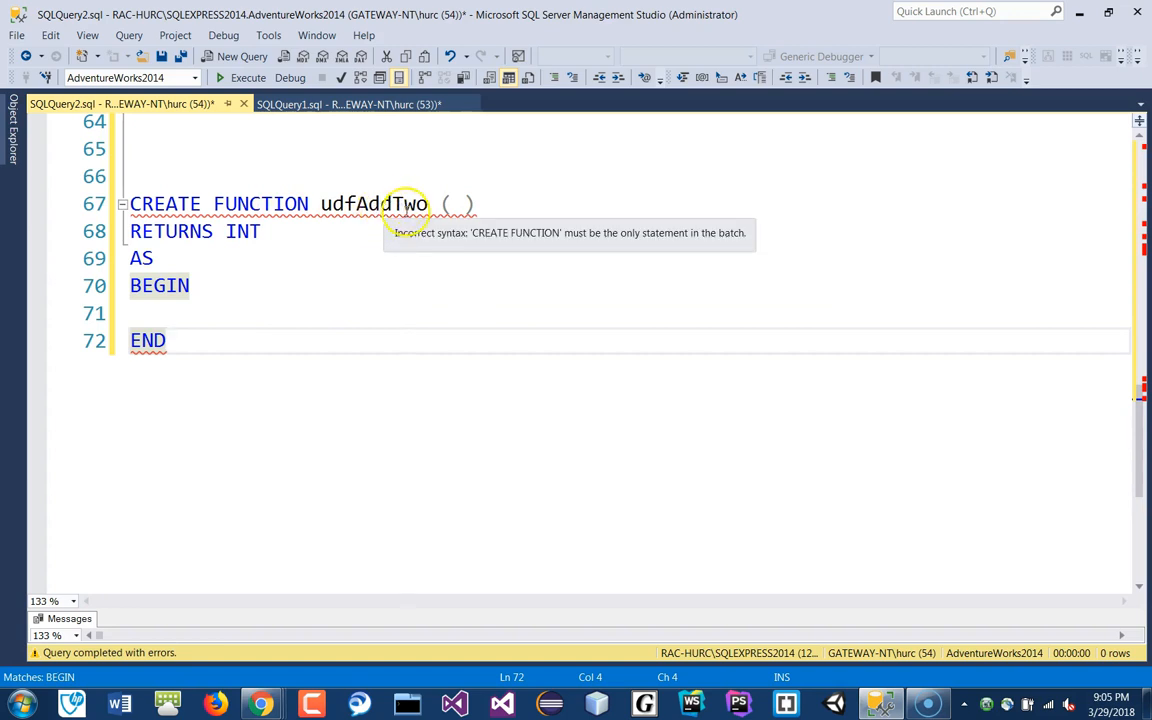
- Add GO on line 66, move RETURNS INT onto the CREATE FUNCTION line, and enter the body
scroll(down, 3)
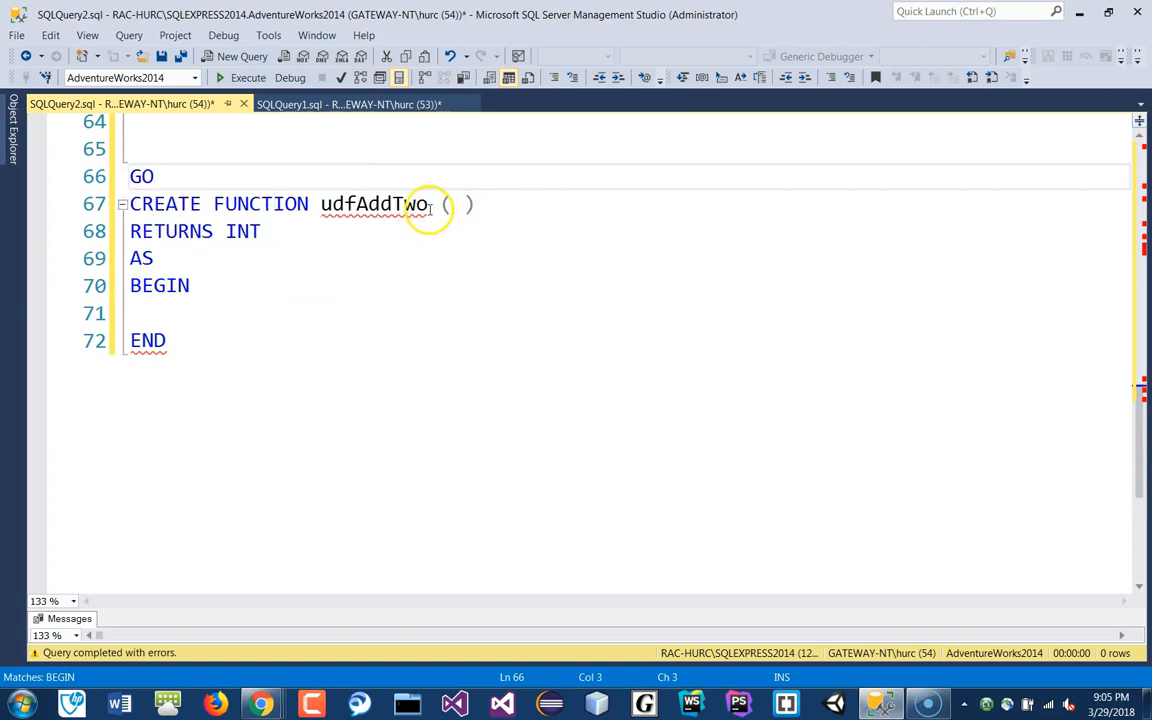
mouse_move(396, 224)
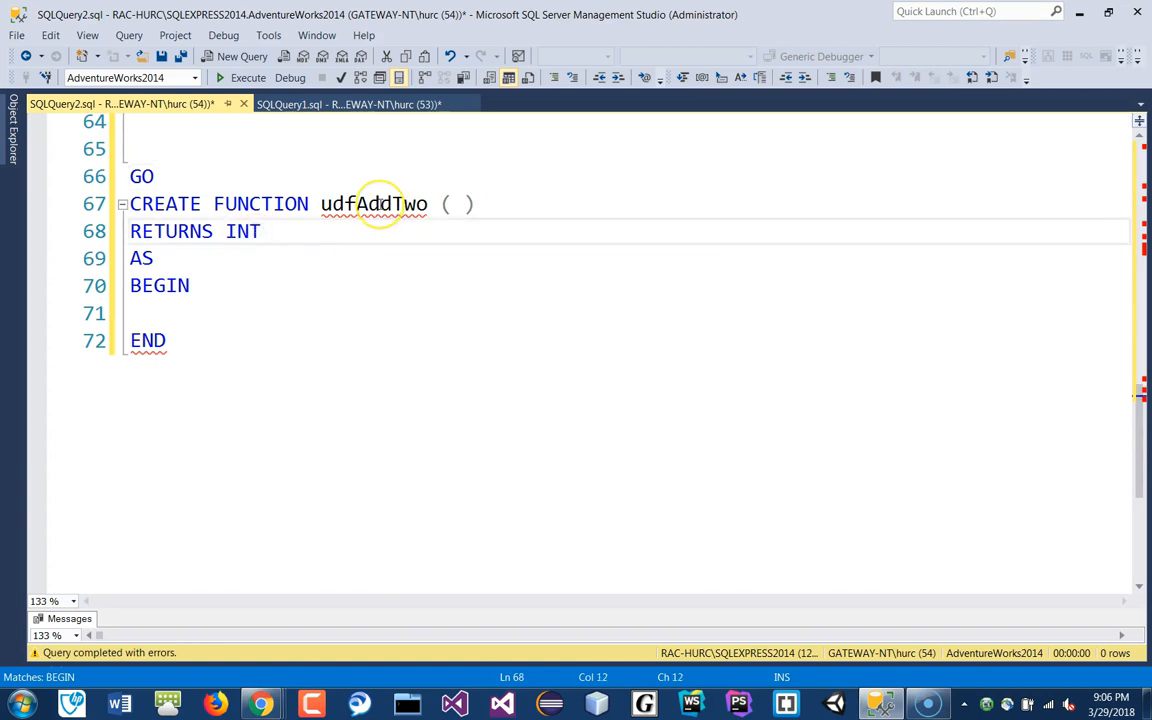
mouse_move(376, 204)
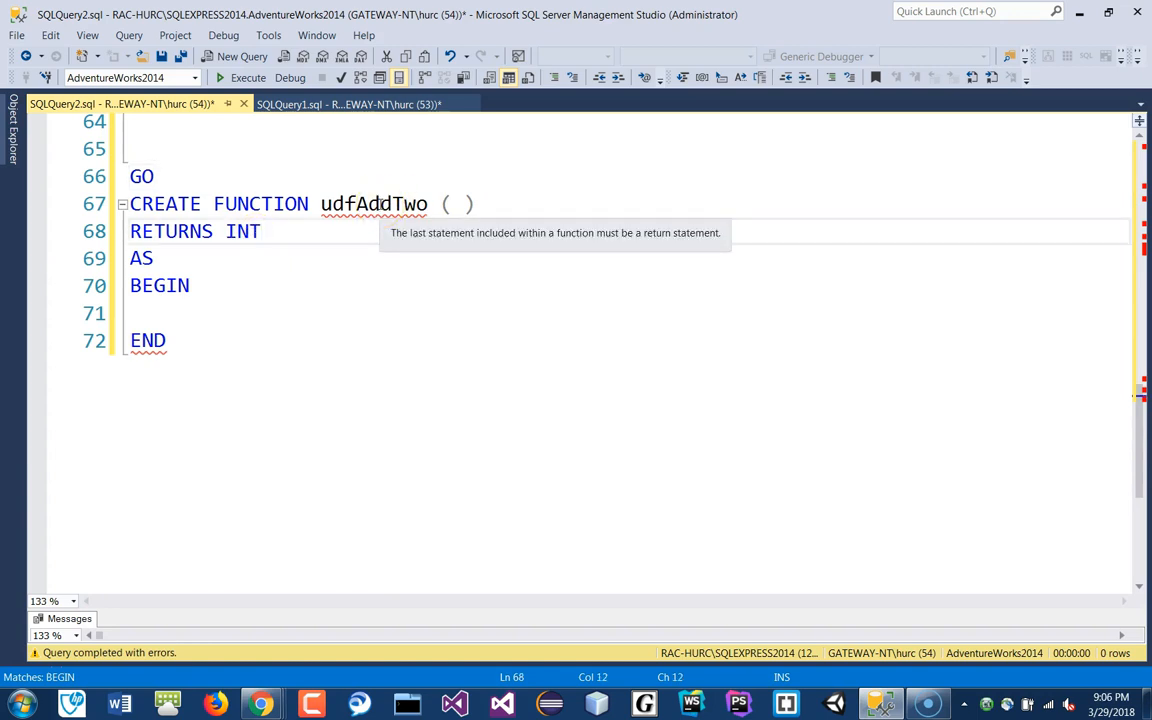
mouse_move(264, 230)
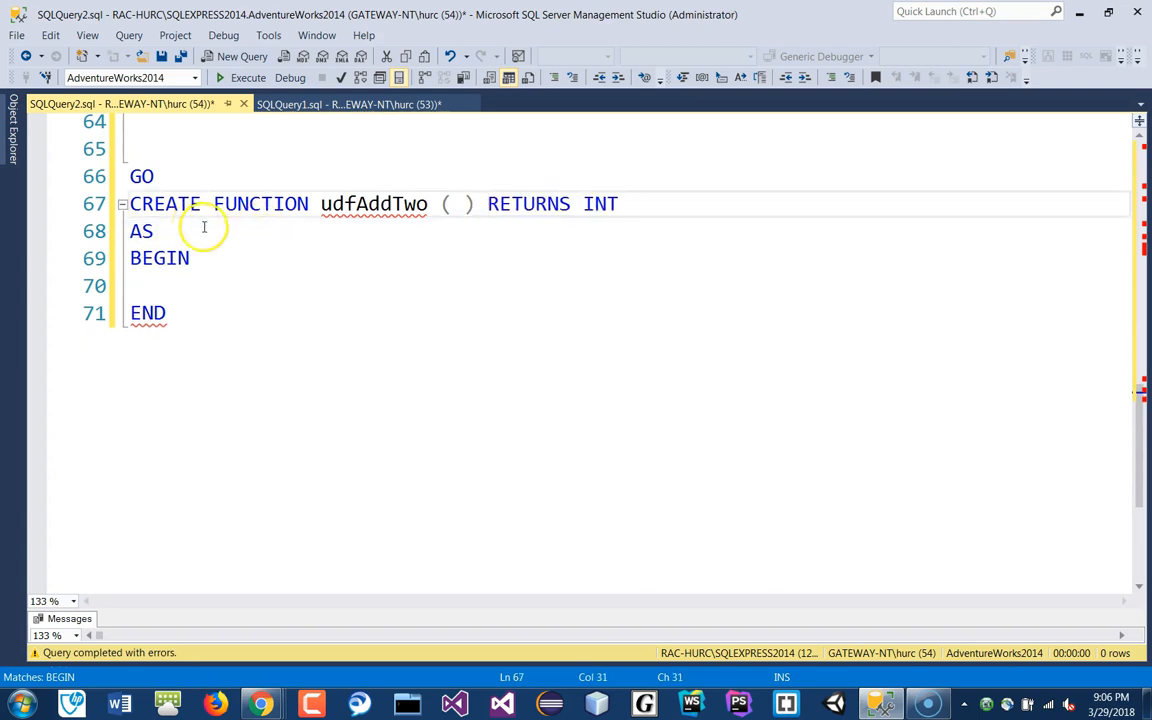
click(156, 232)
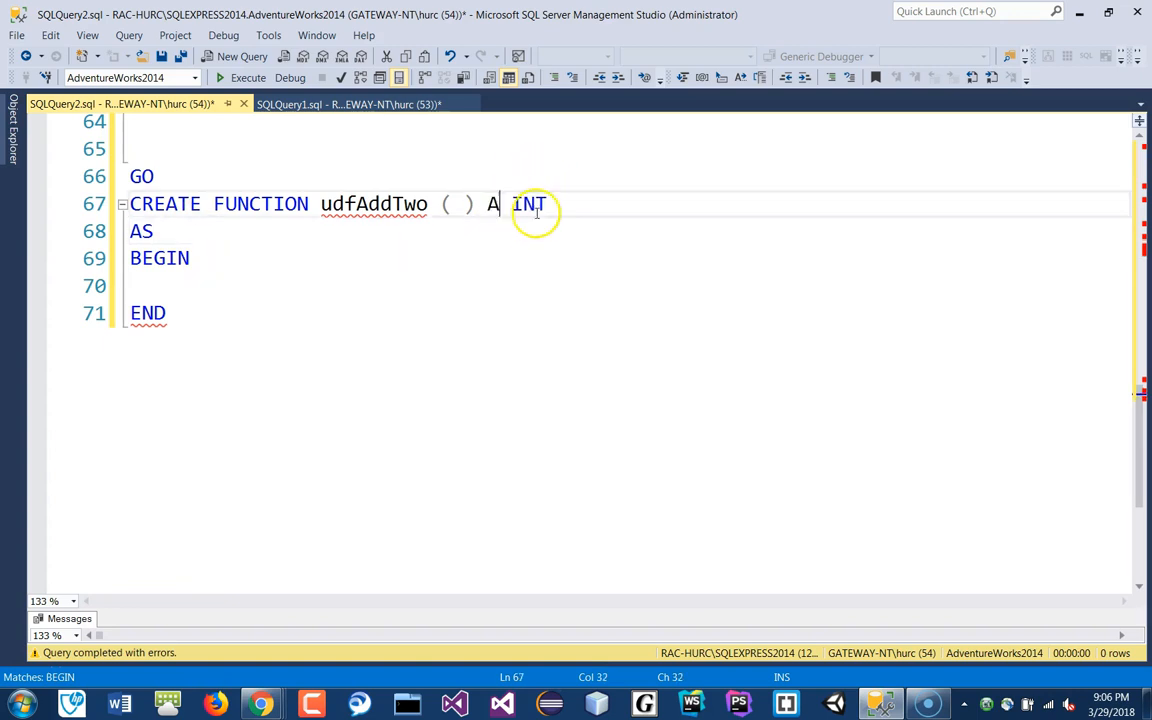
text(S)
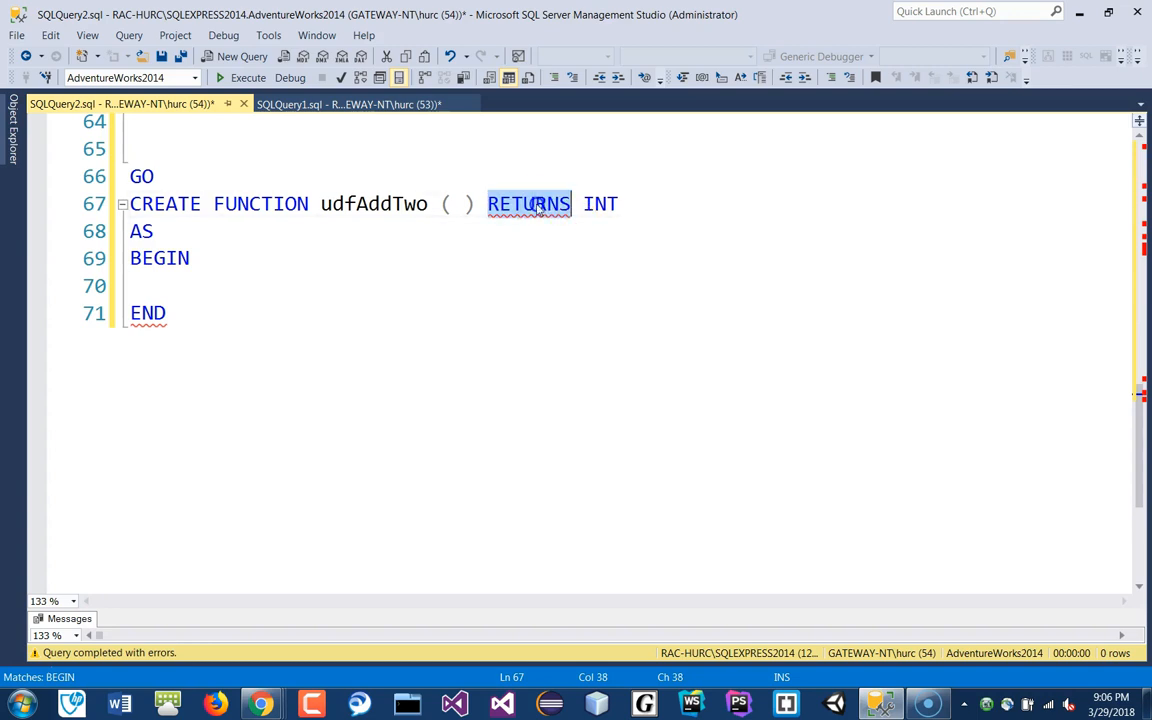
click(368, 204)
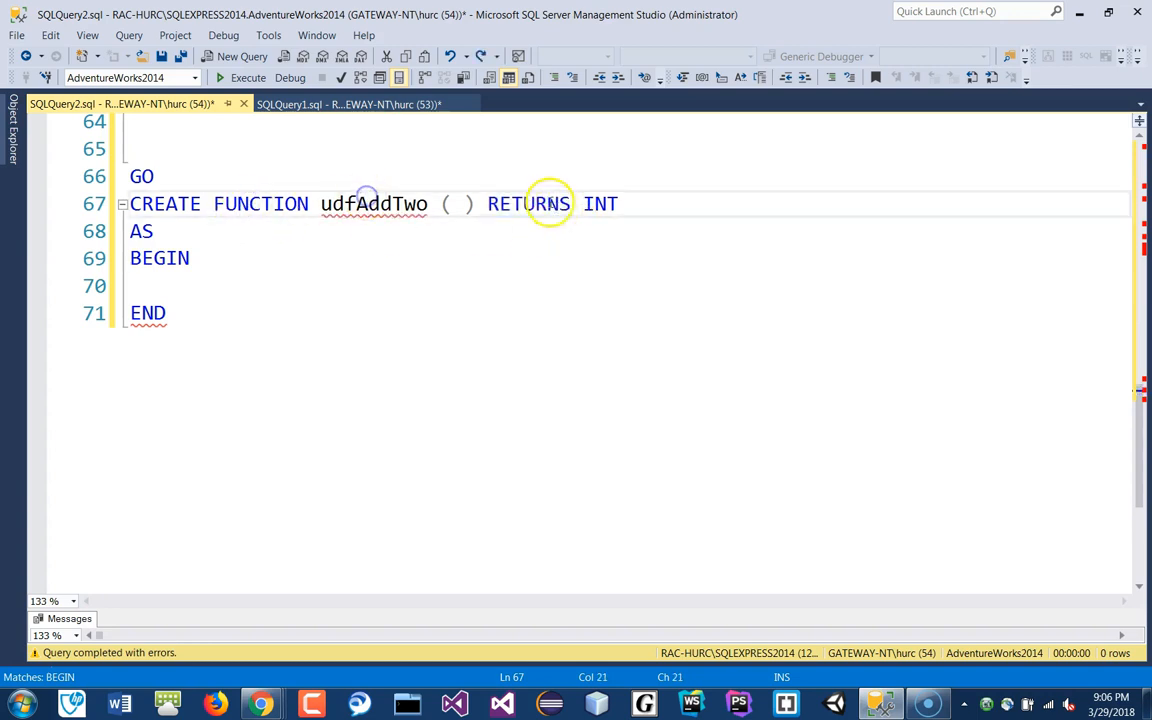
double_click(600, 204)
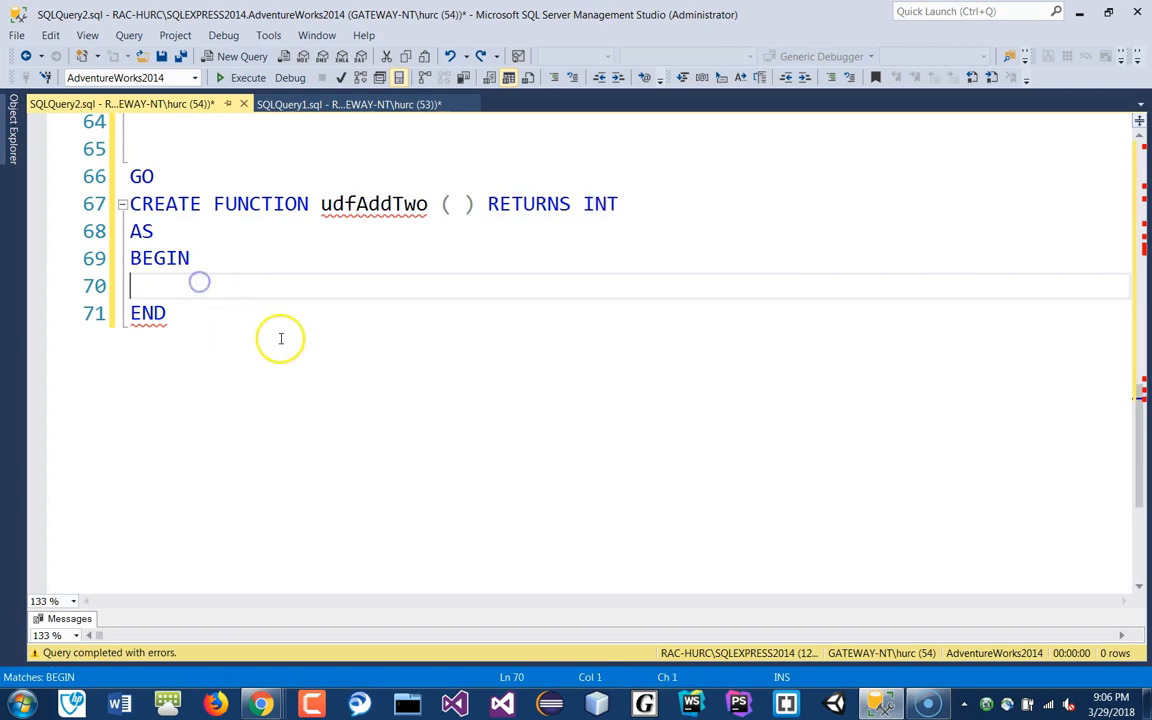
- Write RETURN 5 + 3; inside the function body
text(RETURN)
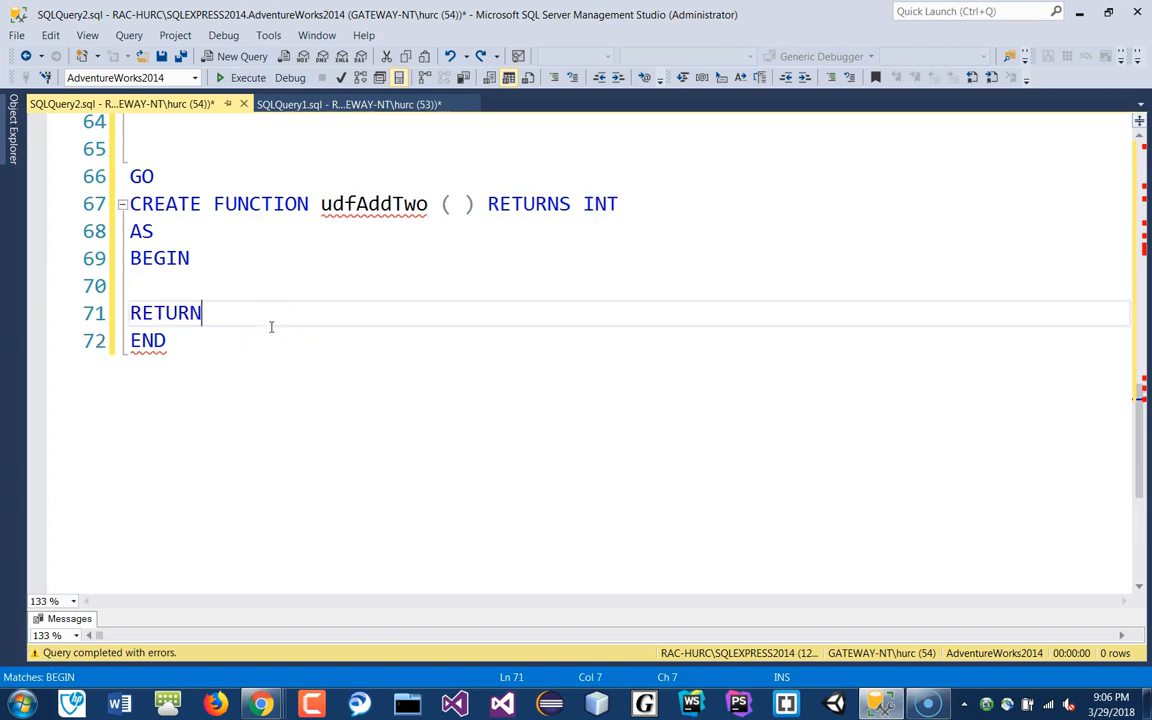
text(5)
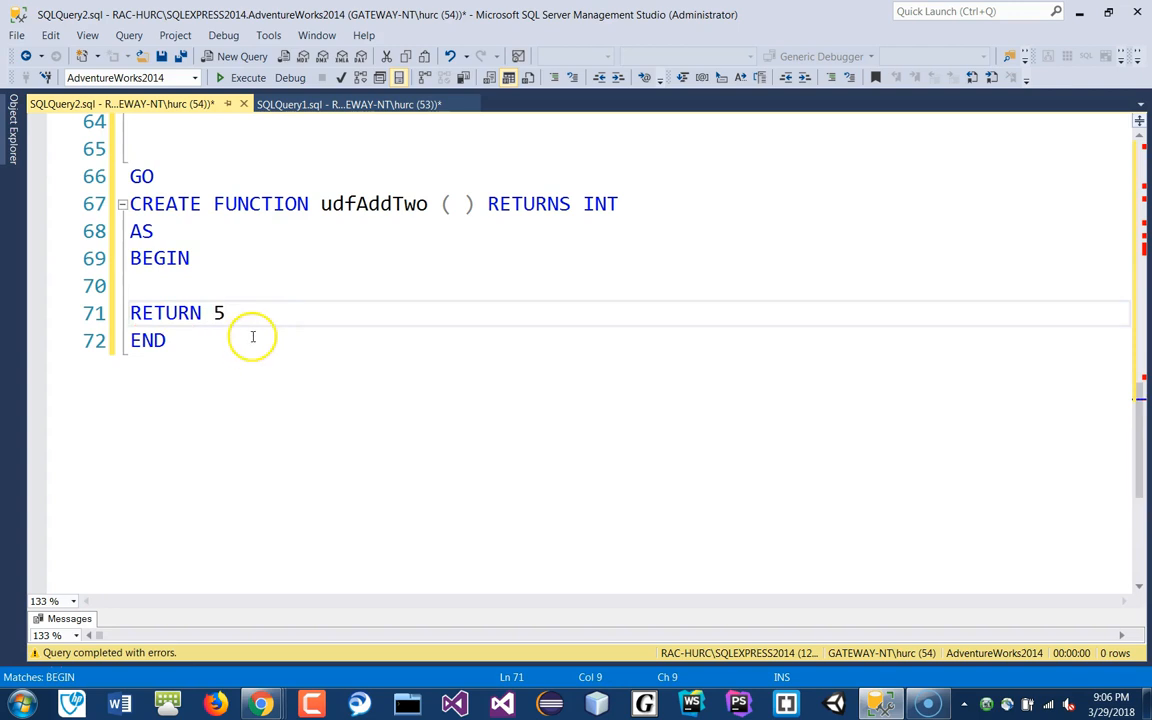
click(228, 312)
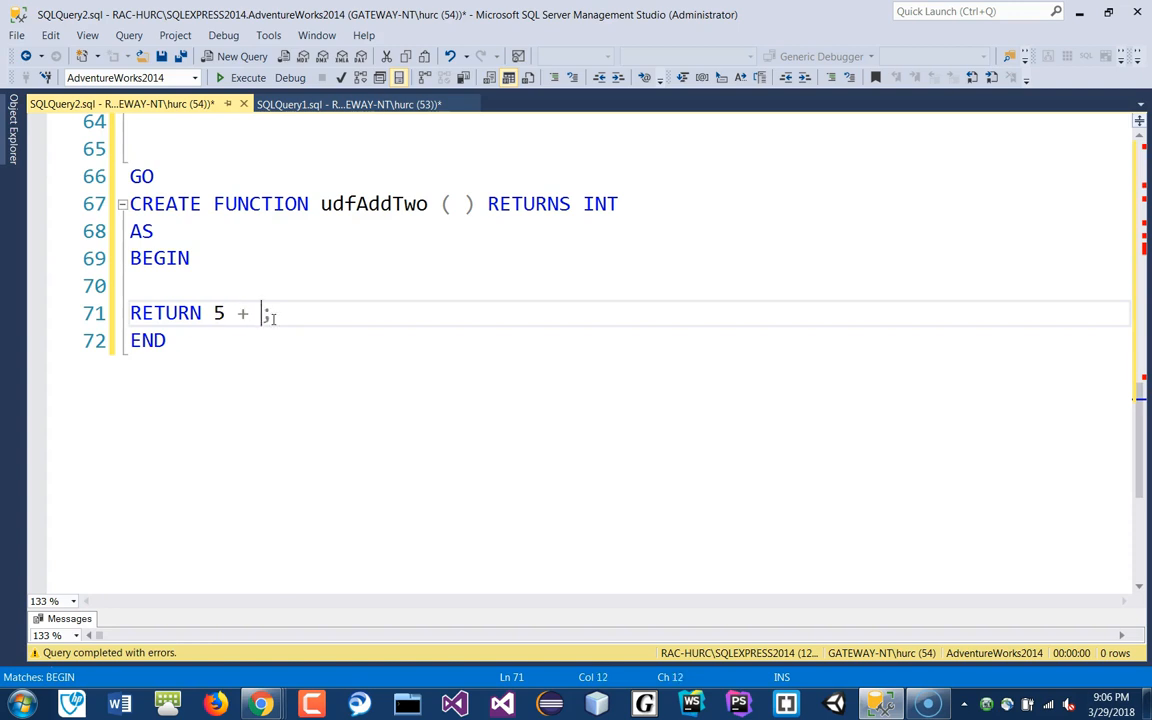
text(3)
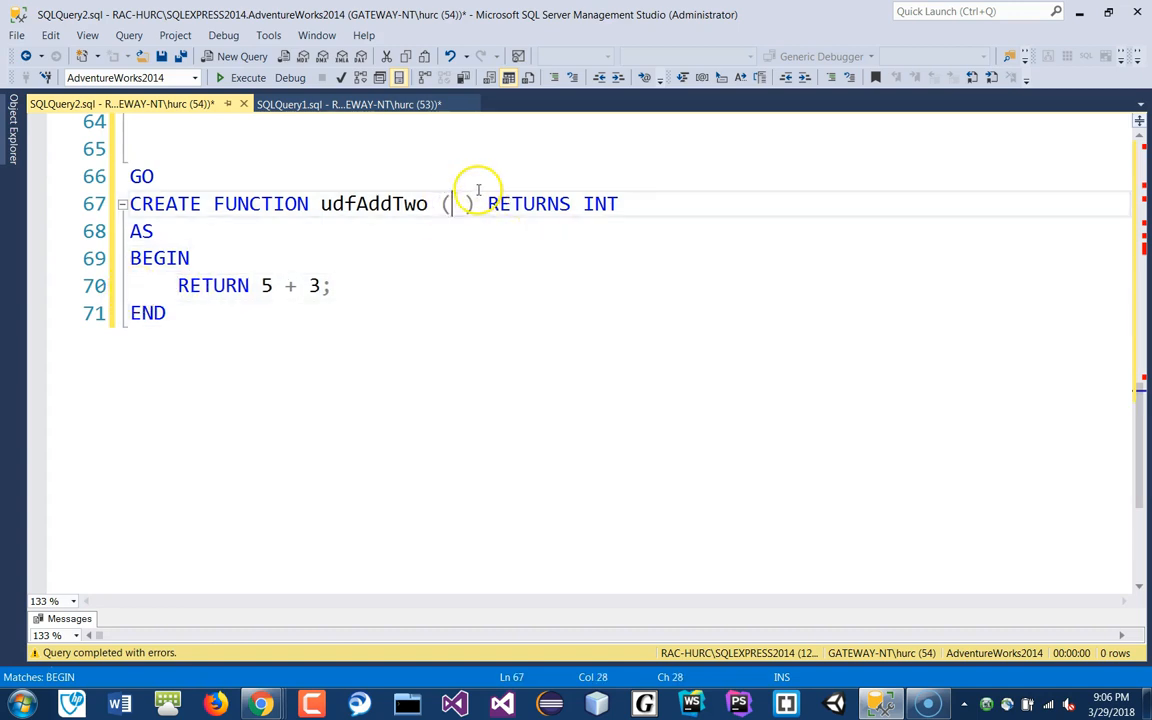
- Retype the empty () after udfAddTwo and create the function with Execute
key(BackSpace)
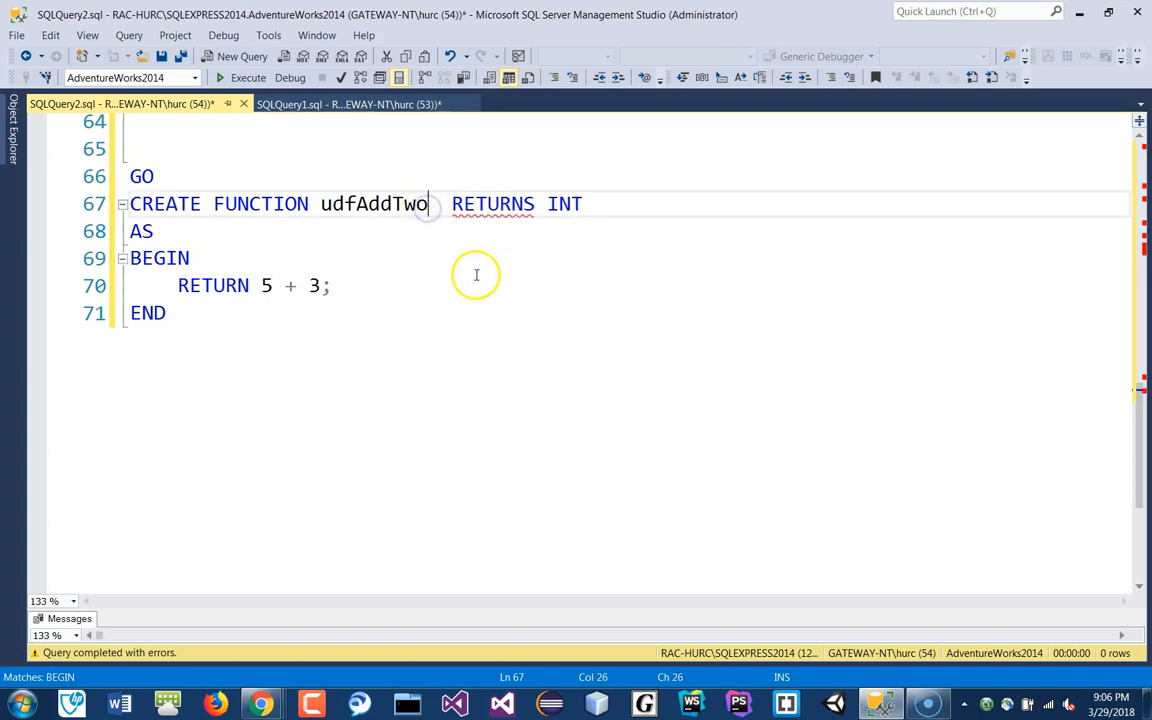
mouse_move(504, 262)
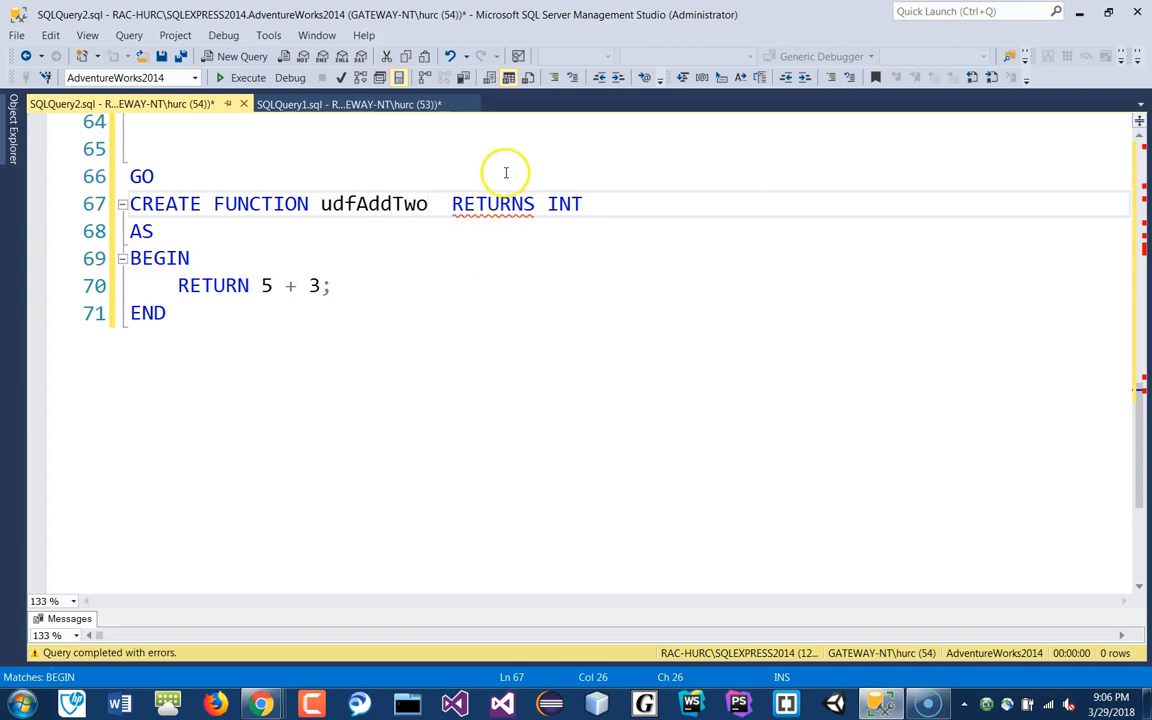
double_click(492, 204)
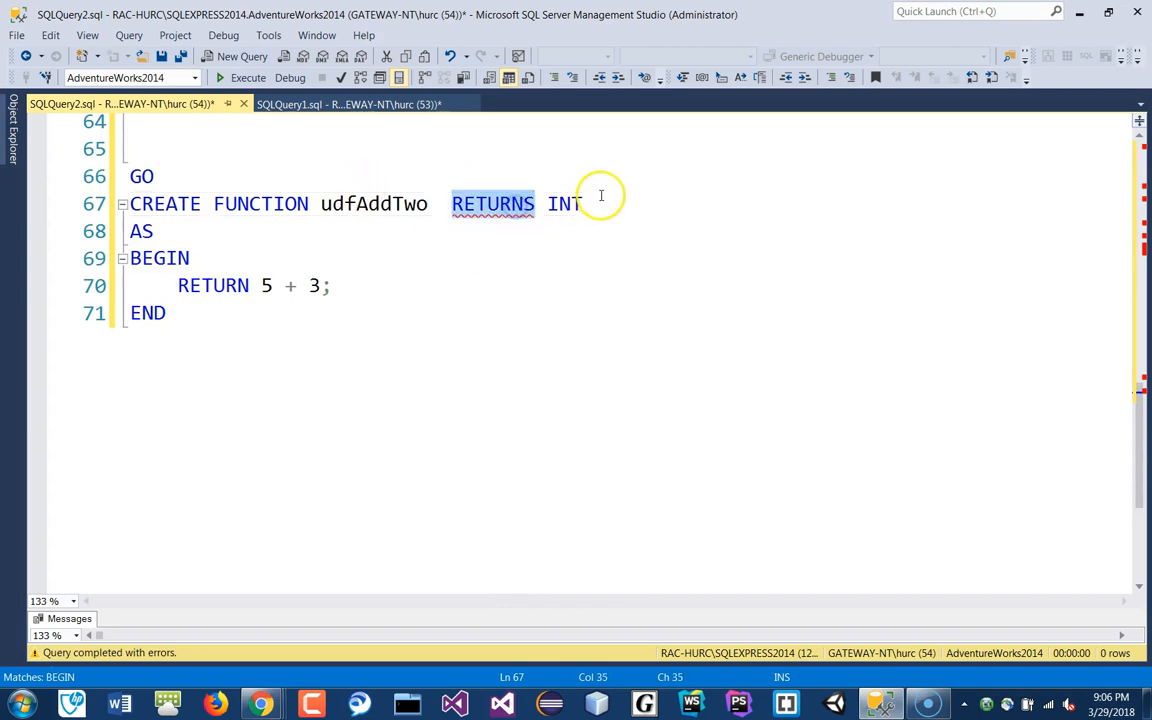
click(430, 204)
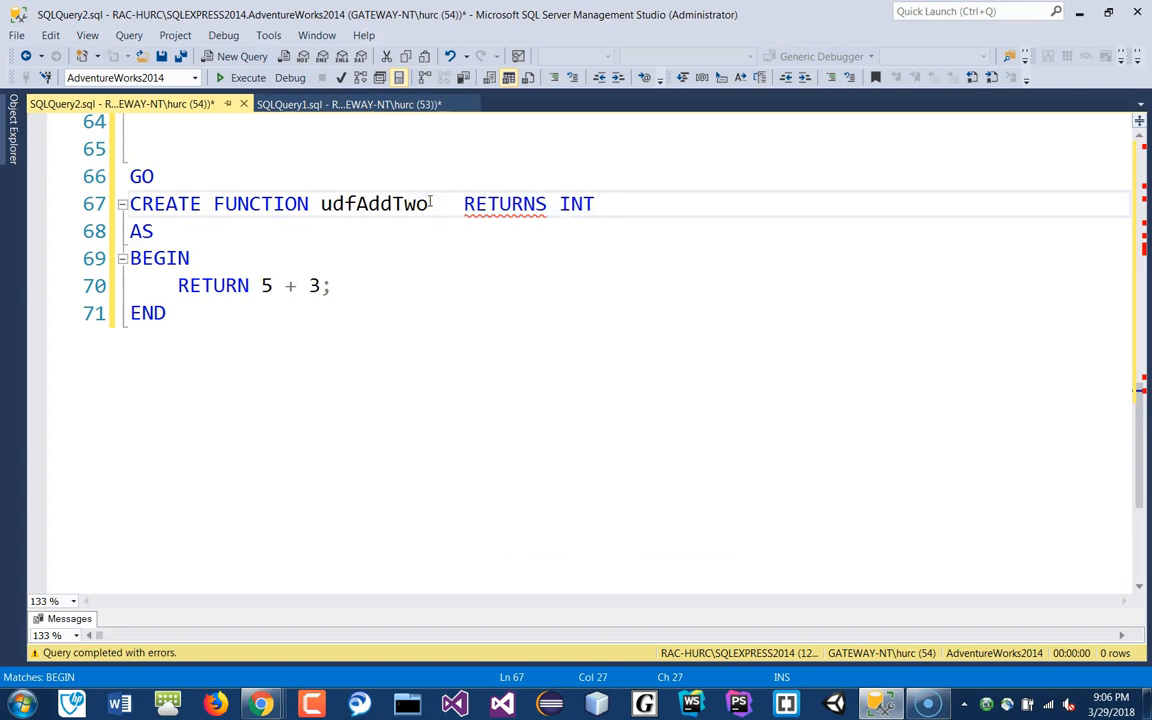
text(())
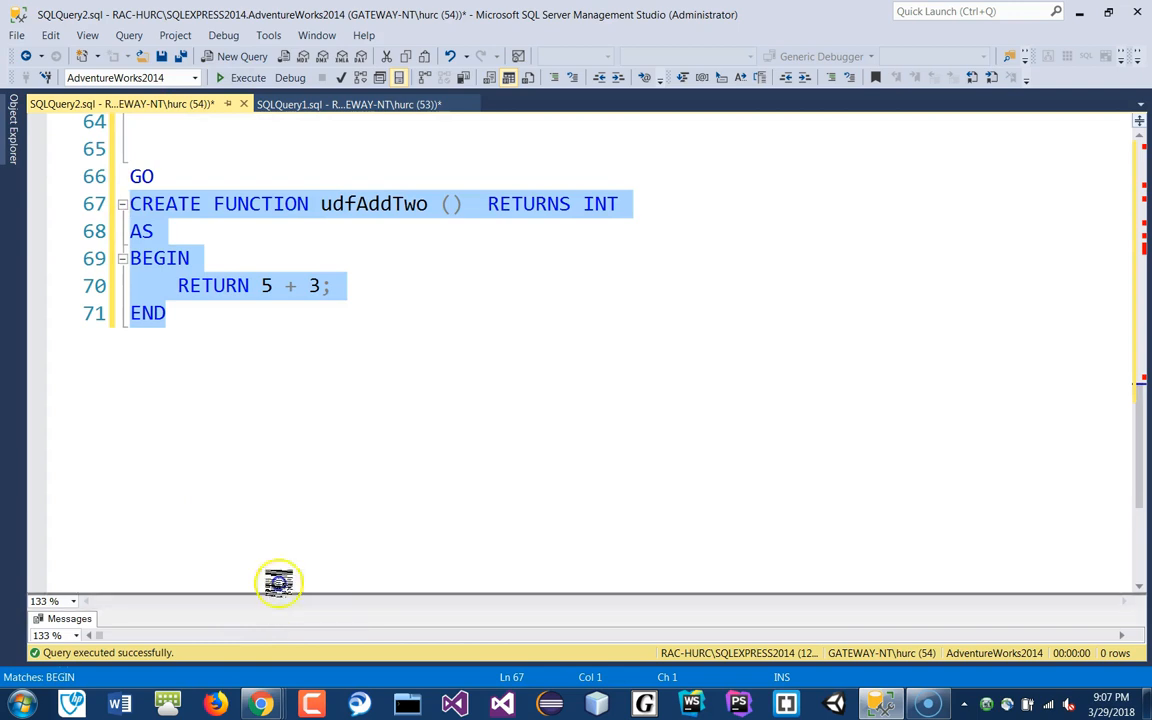
- Start DECLARE @T on empty line 73 below the function
click(248, 76)
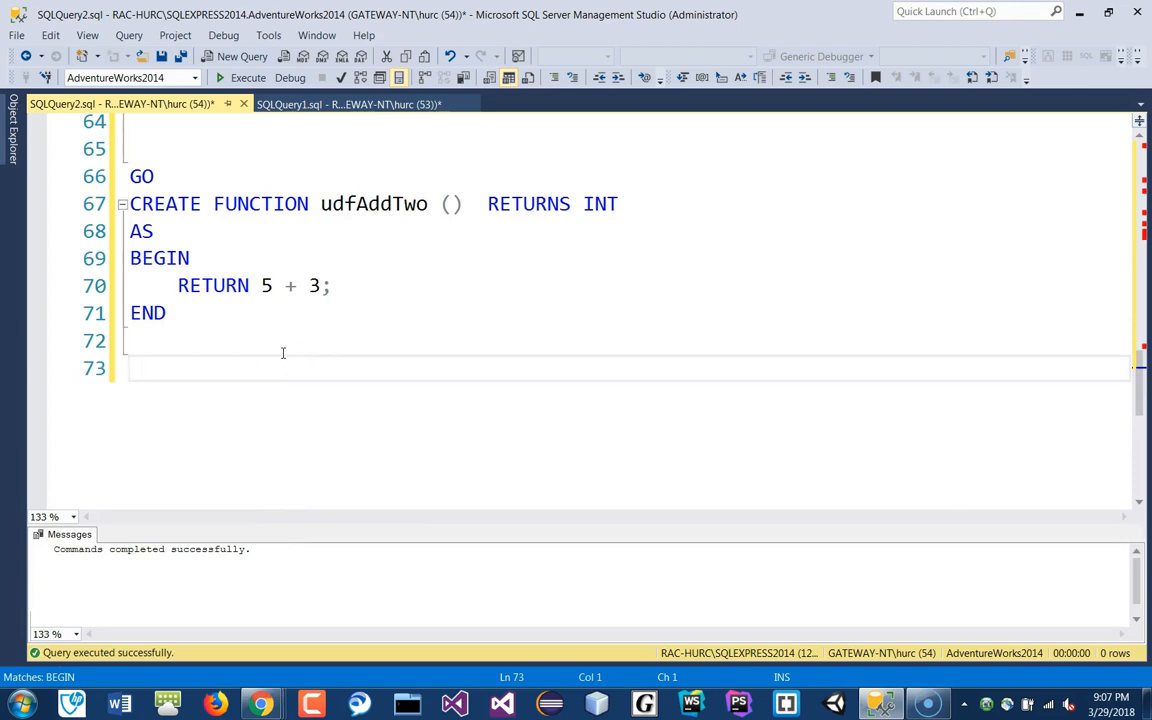
mouse_move(328, 368)
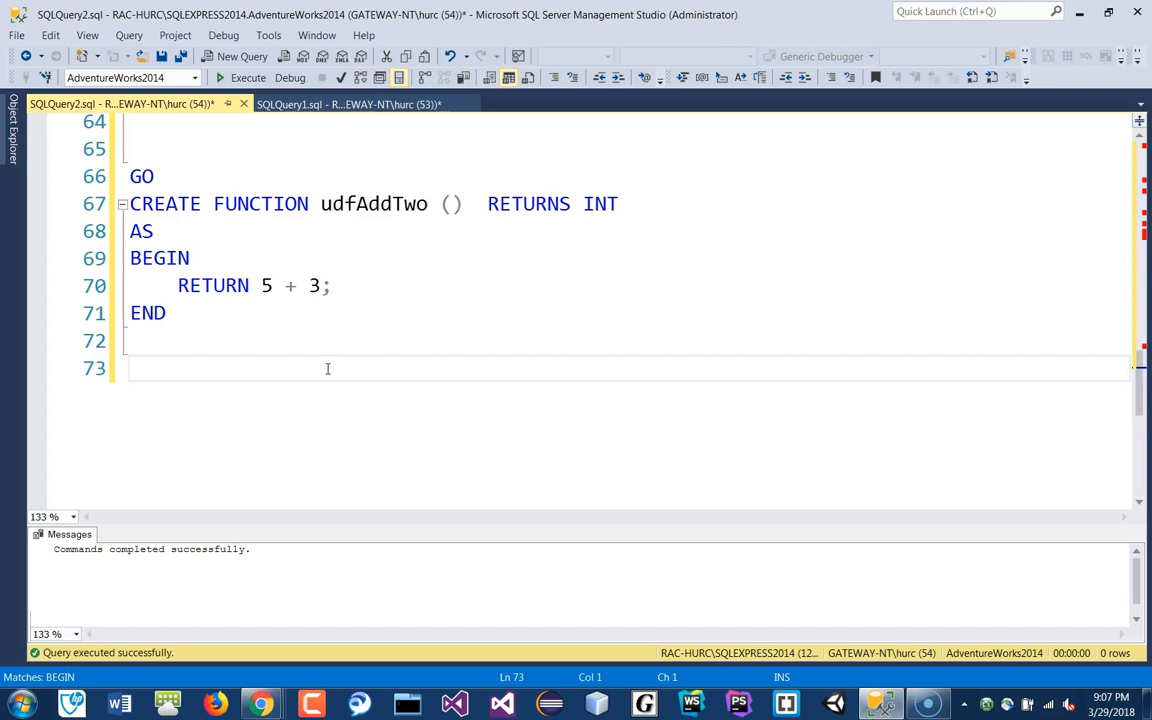
click(128, 368)
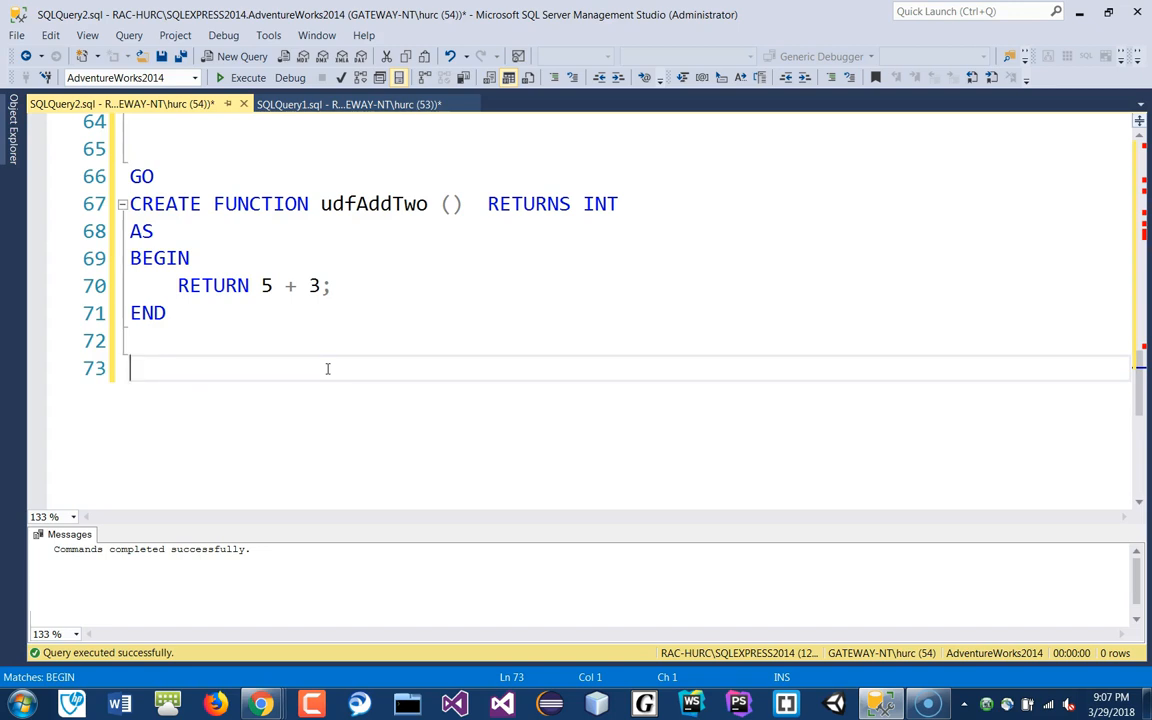
text(DECLARE)
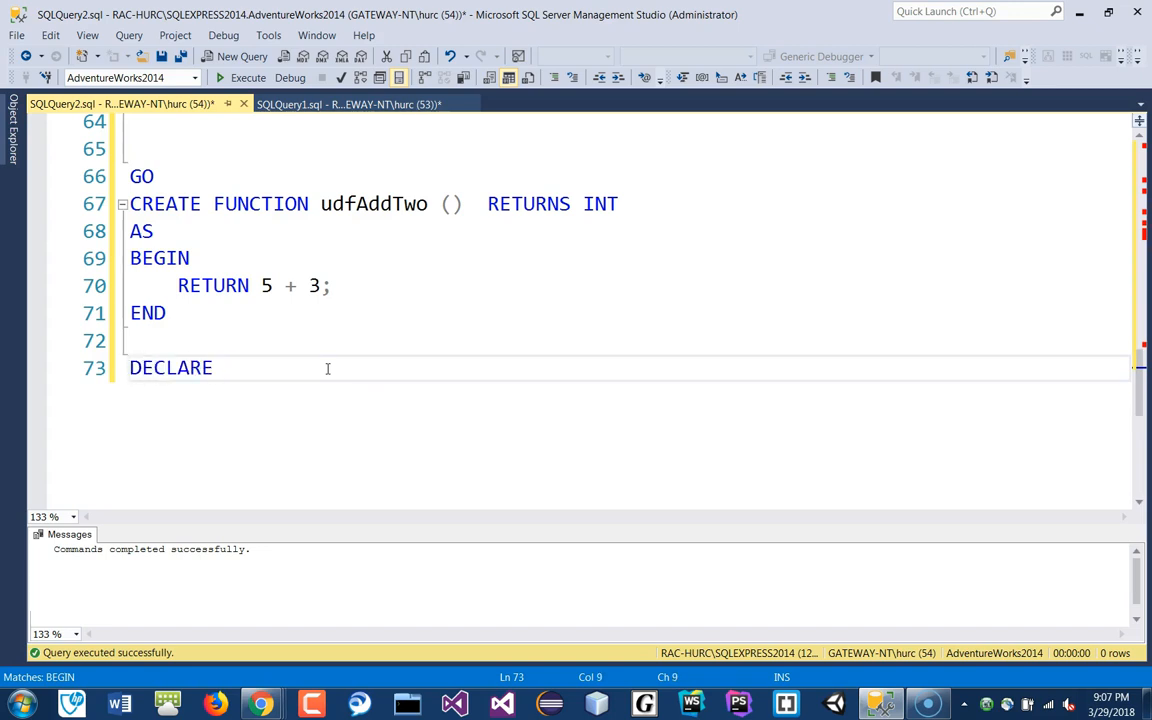
text(@t)
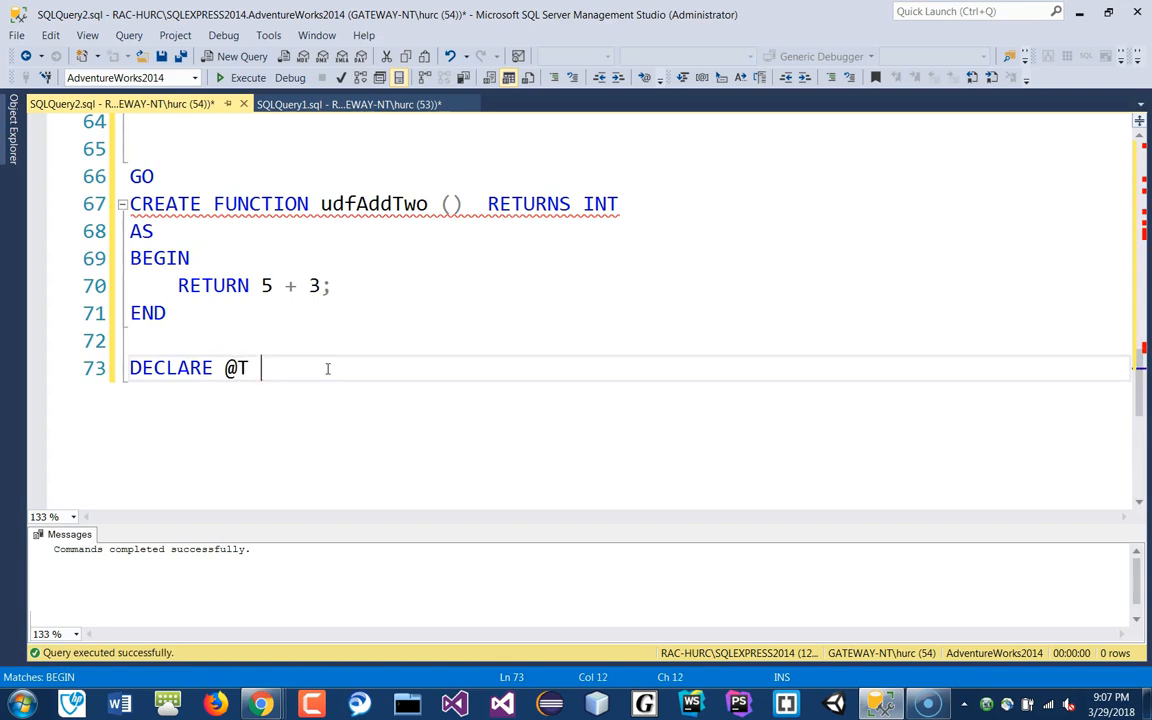
- Complete DECLARE @T INT and write EXEC @T = udfAddTwo on line 74
text(INT;)
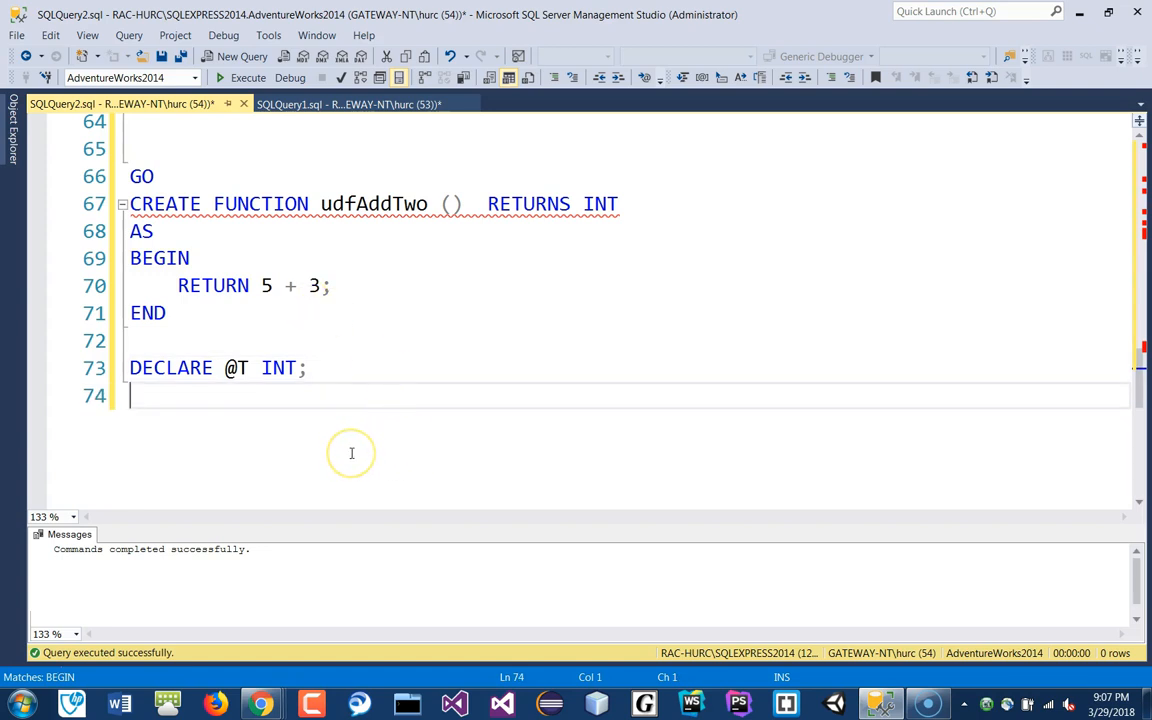
text(EX)
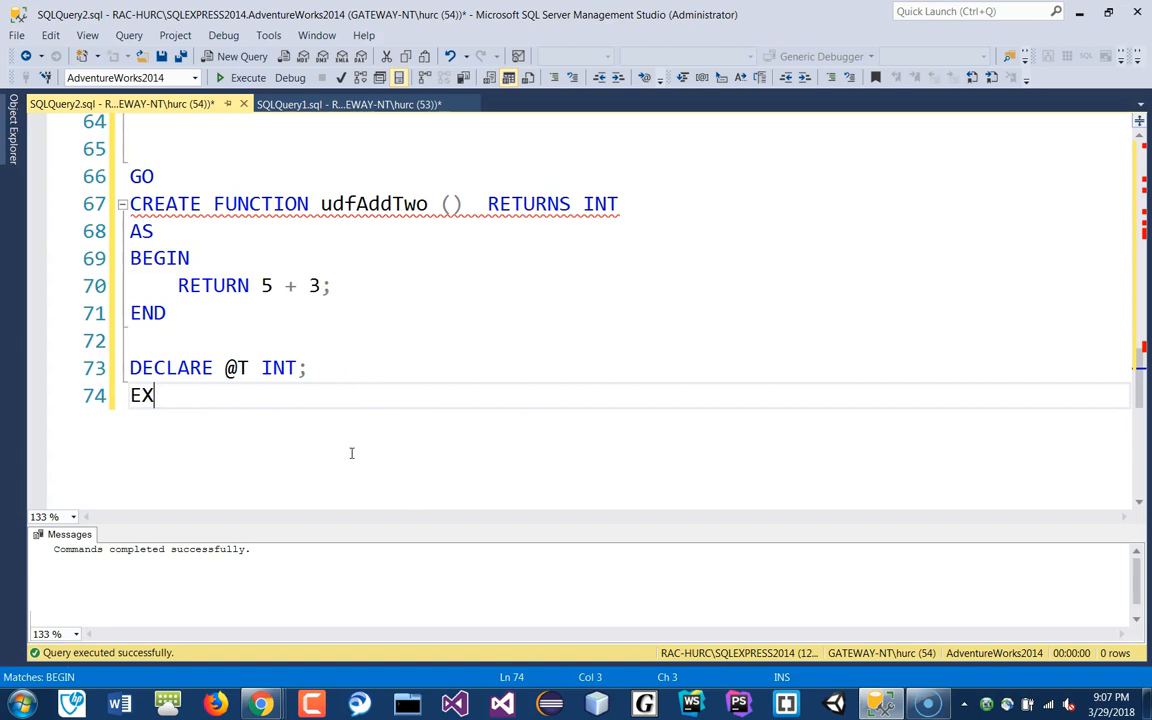
text(ECT)
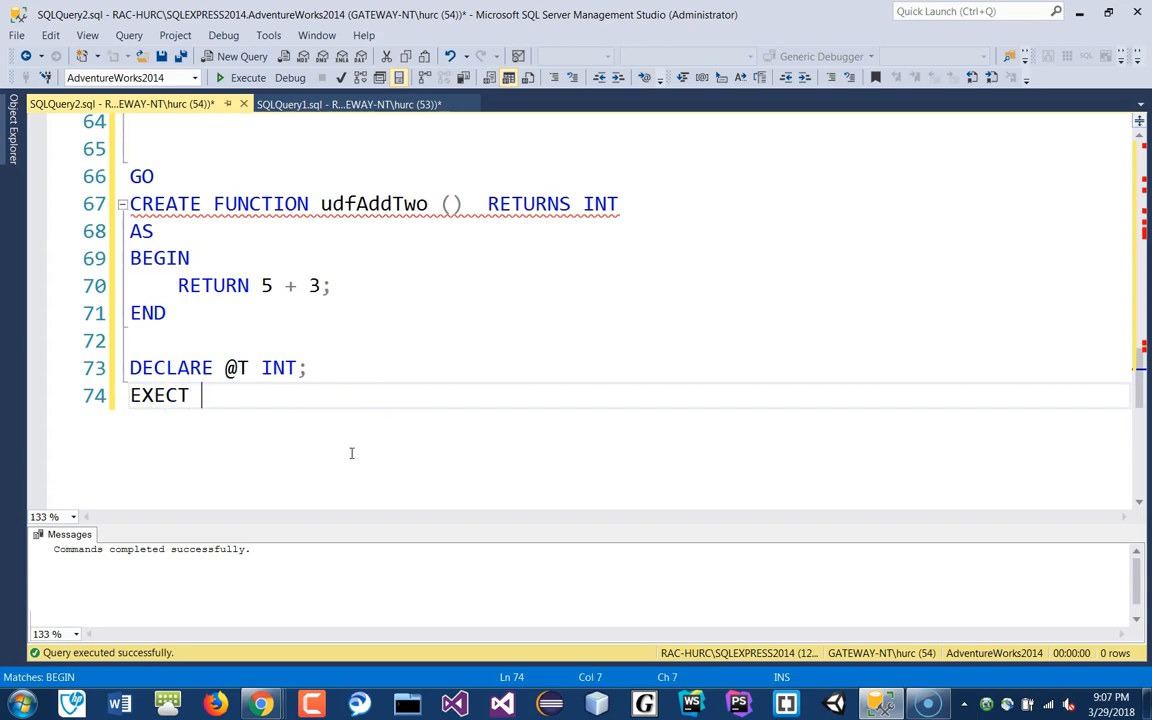
text(@T)
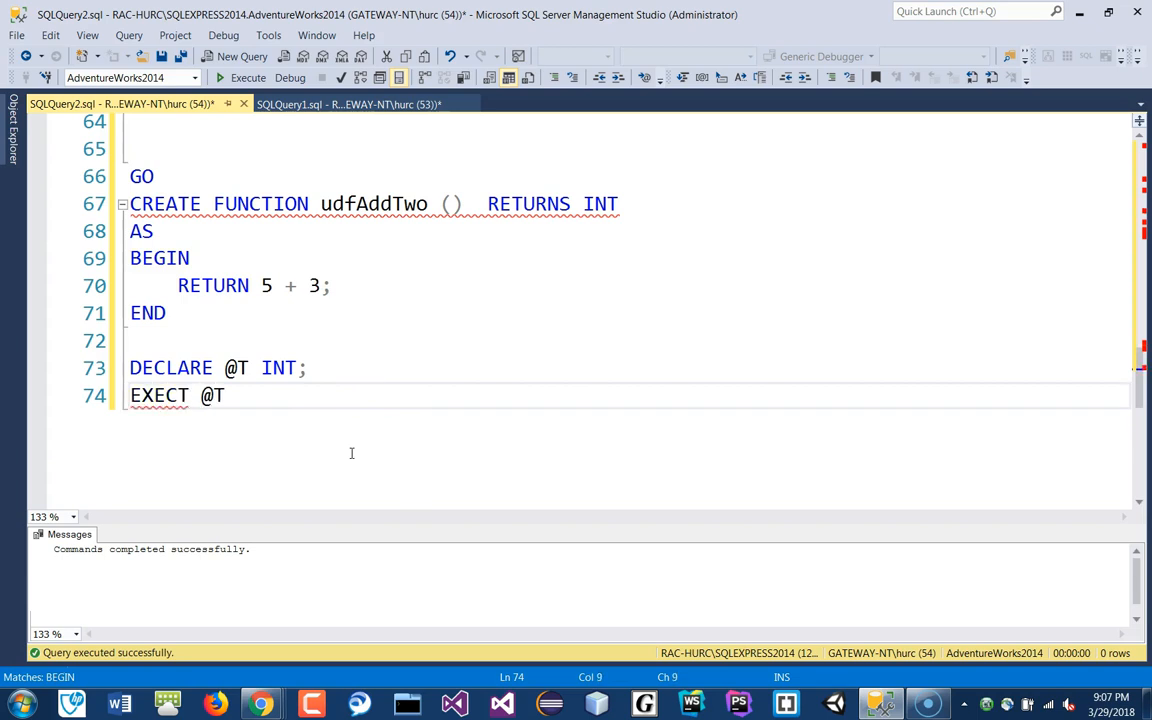
text(= us)
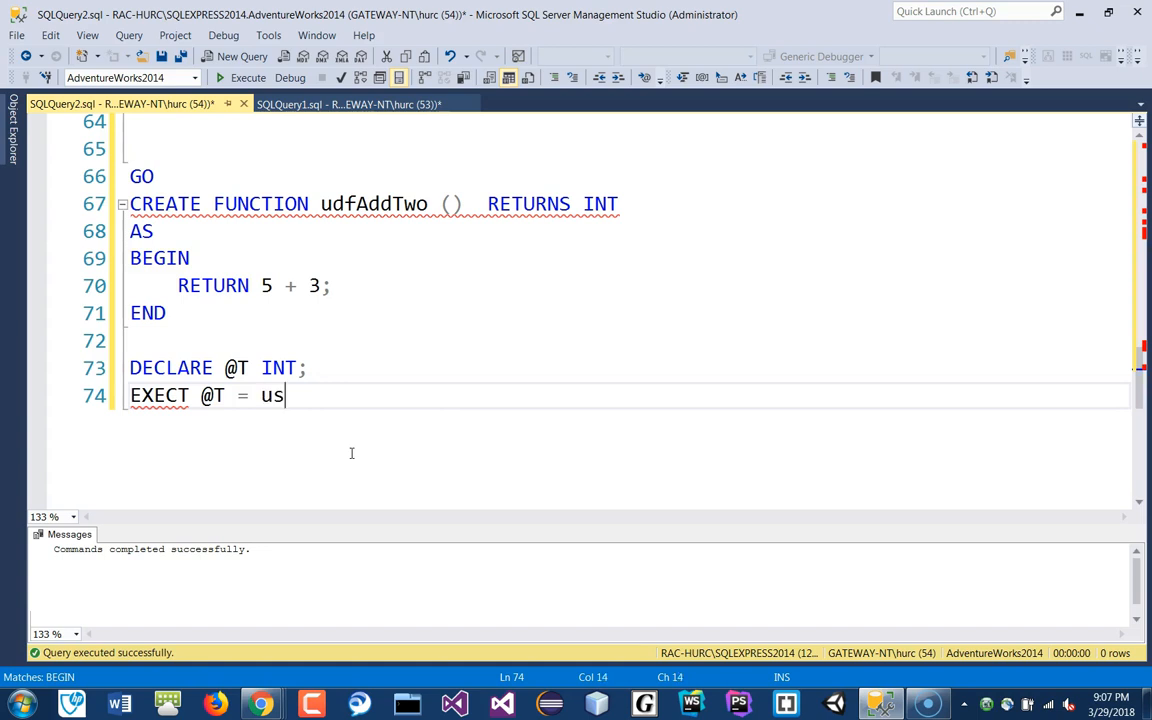
text(udfAdd)
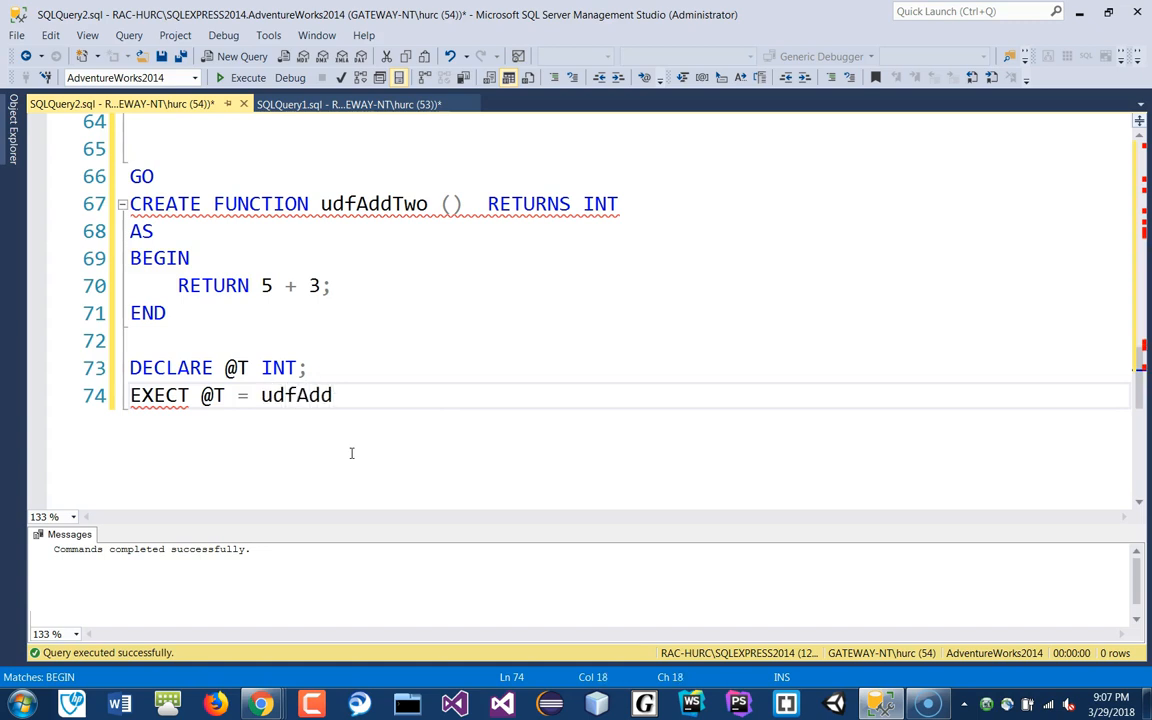
text(Two)
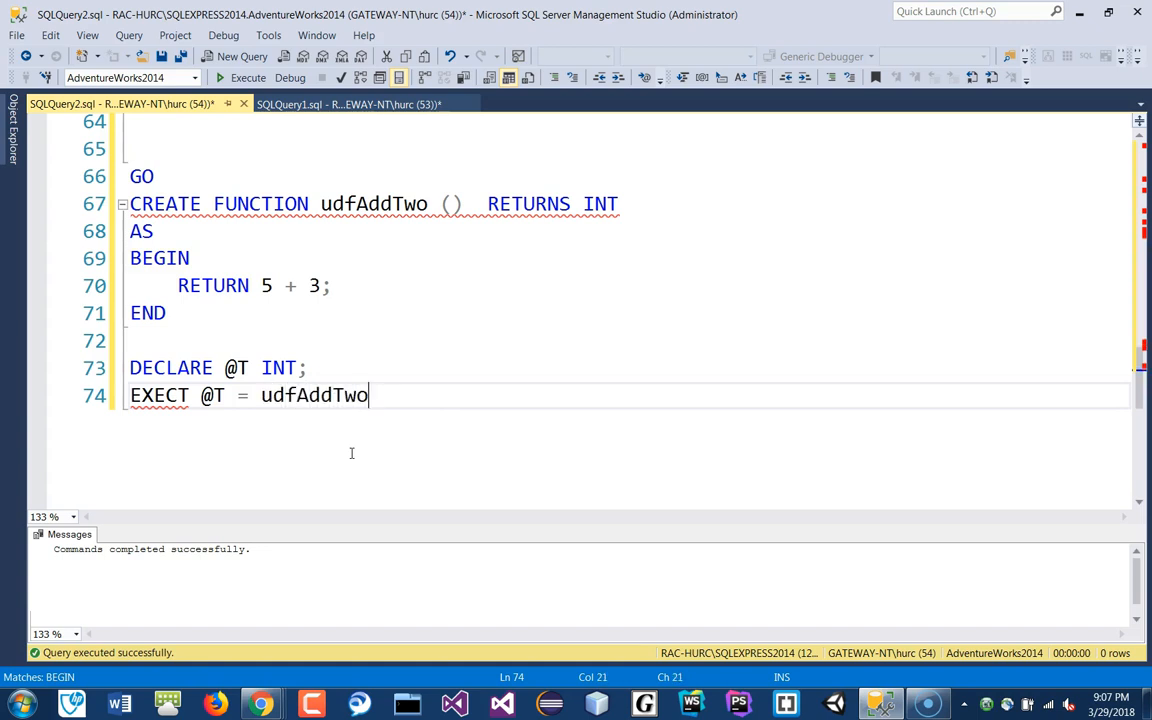
text(())
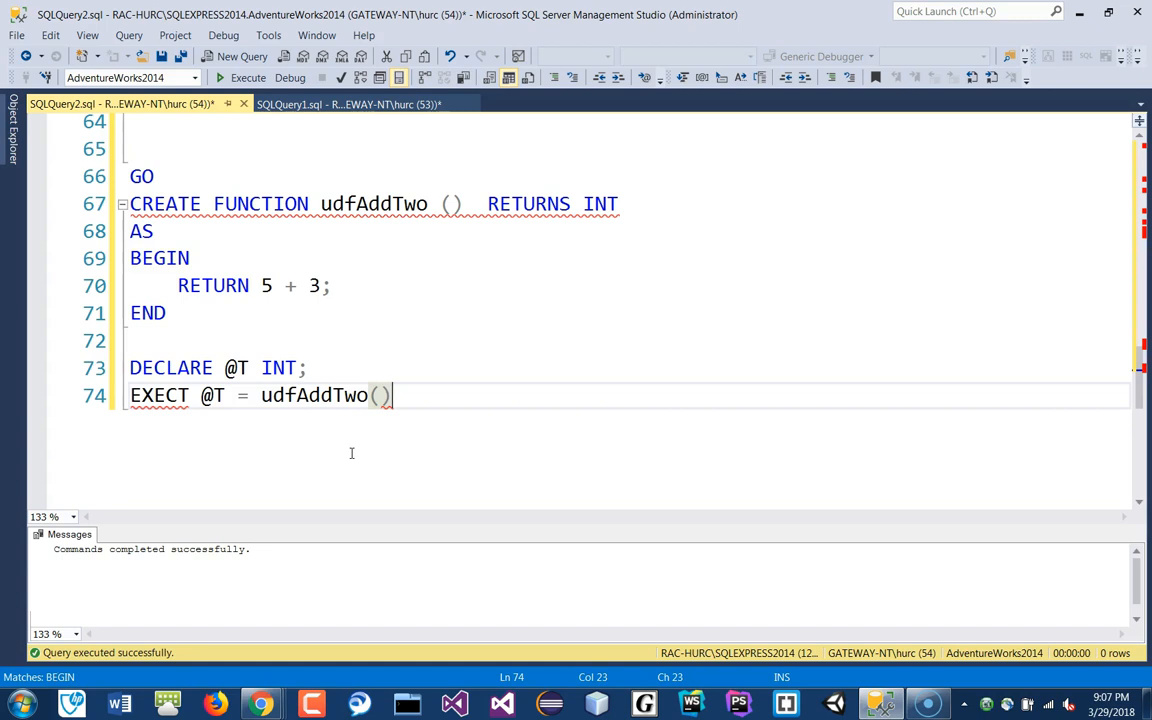
- Add SELECT @T on line 75 to show the stored result
key(BackSpace)
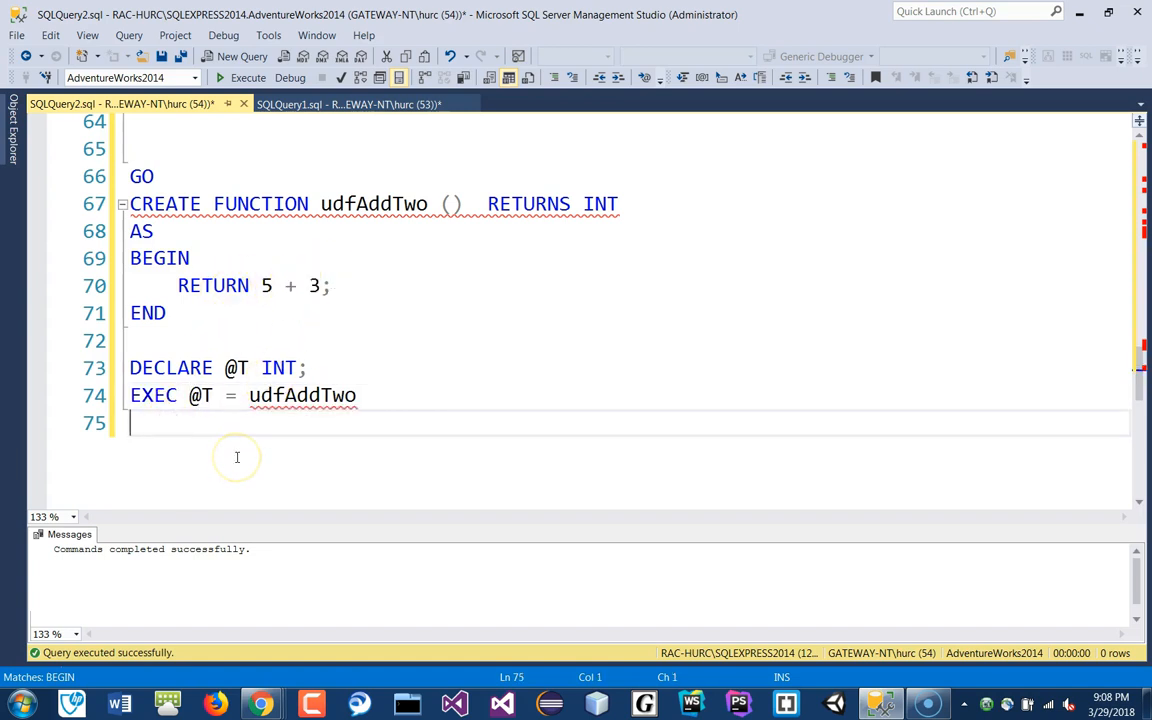
text(SELECT)
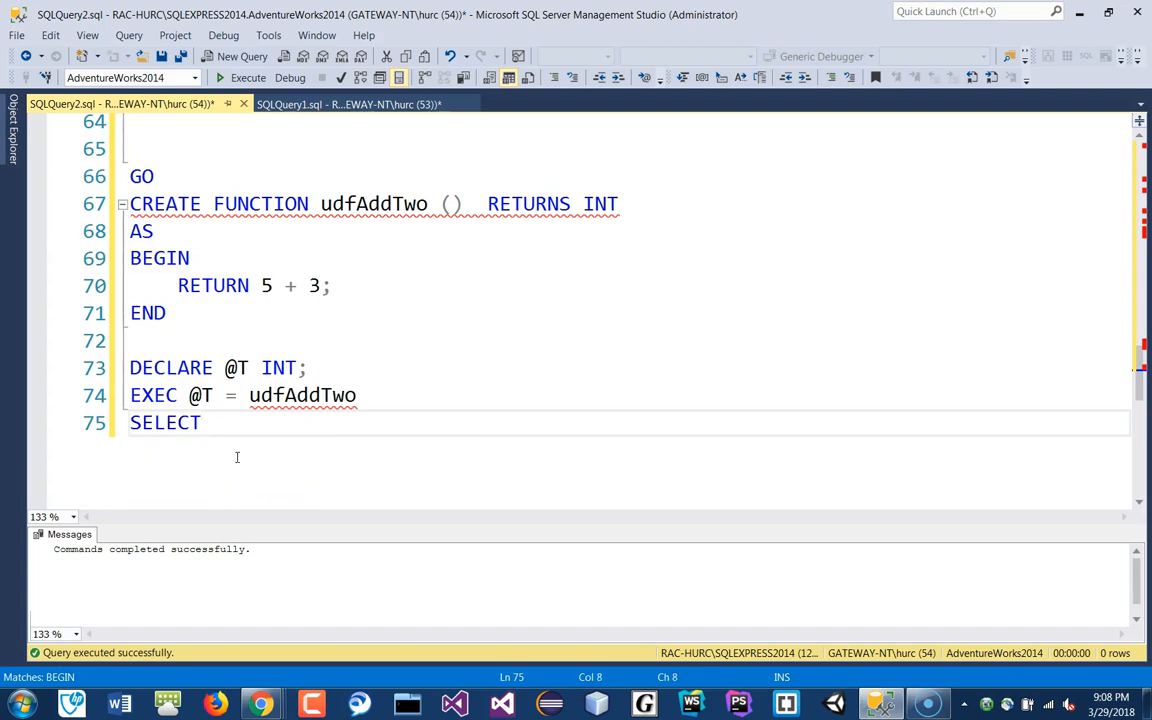
text(@)
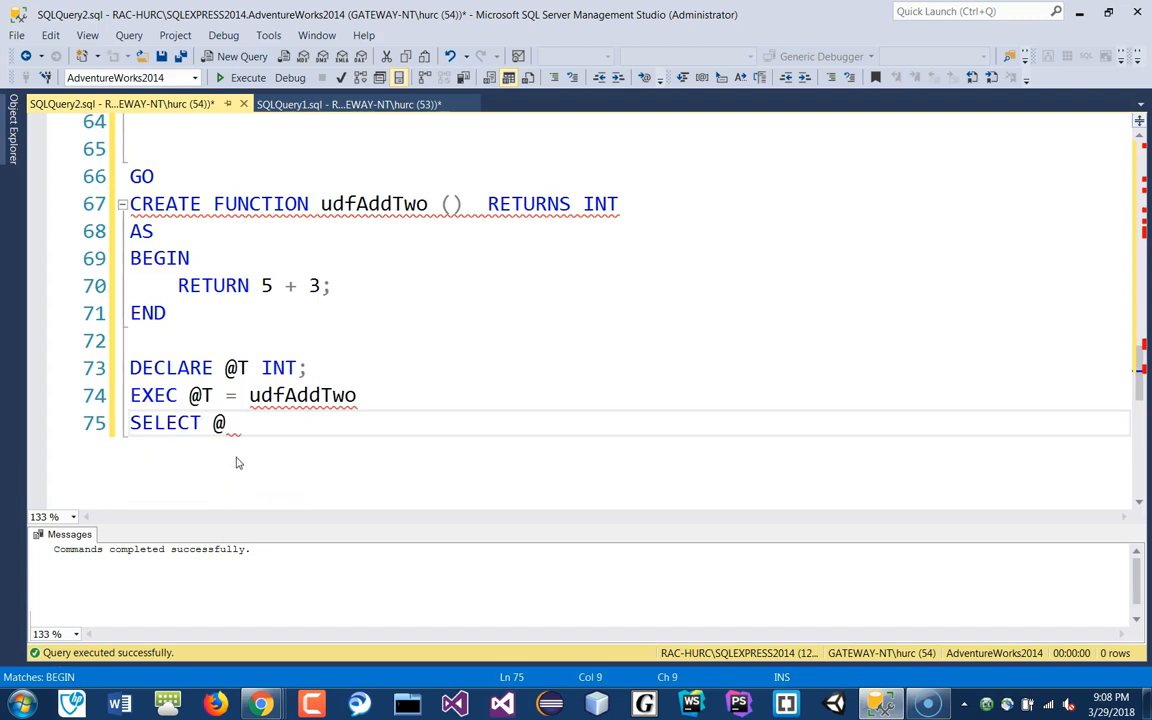
text(T)
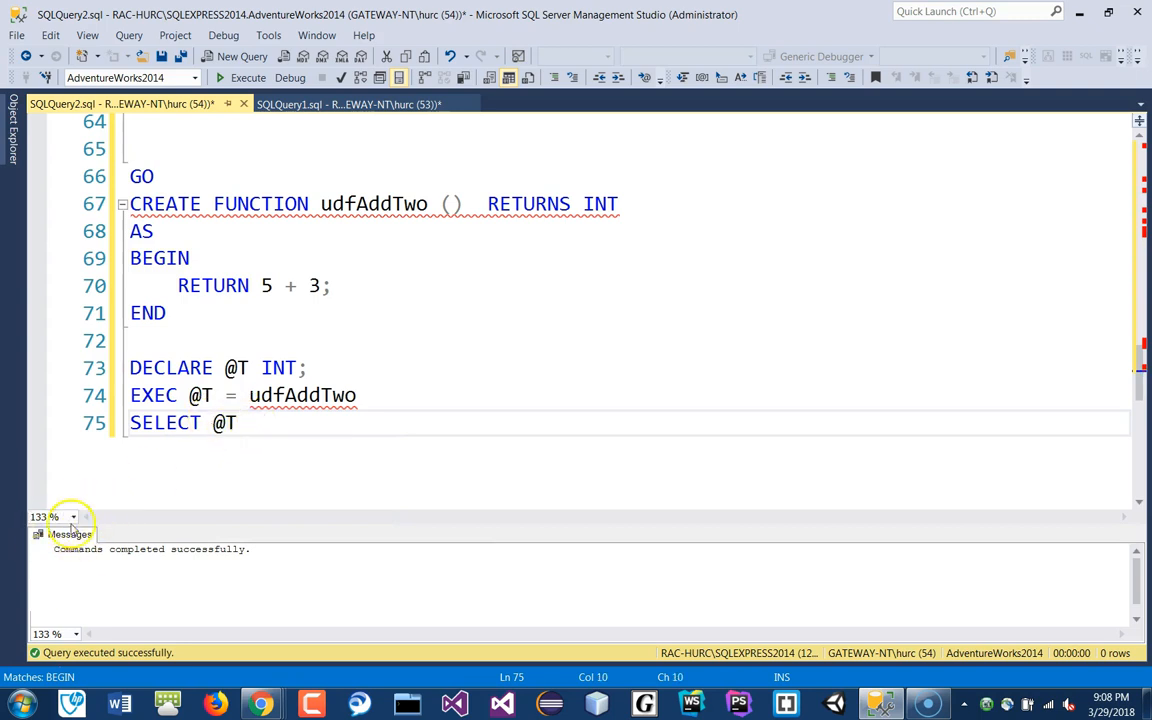
mouse_move(184, 488)
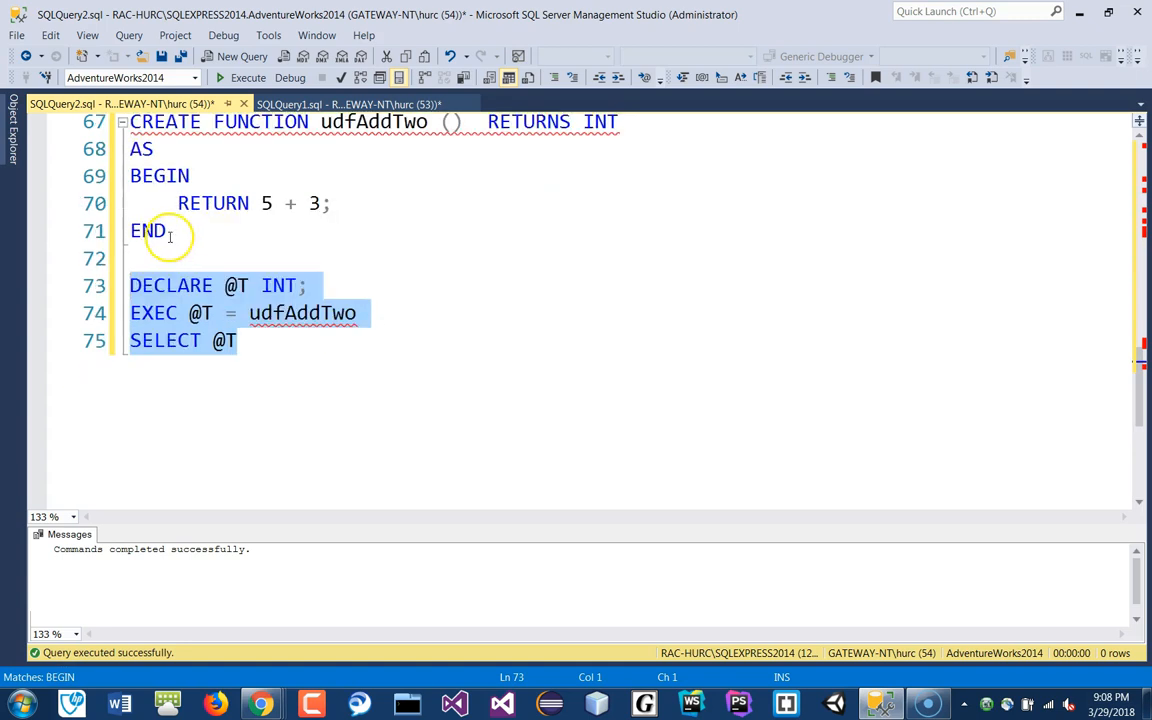
- Execute the DECLARE, EXEC and SELECT @T statements, returning 8
click(248, 76)
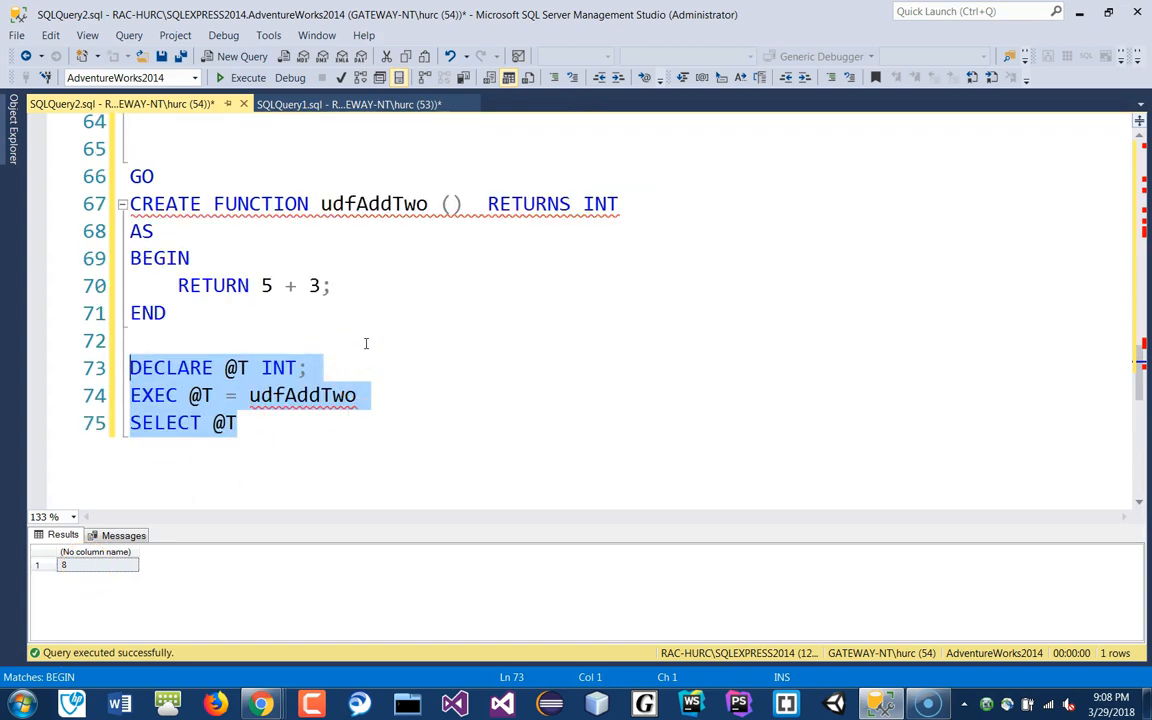
mouse_move(332, 250)
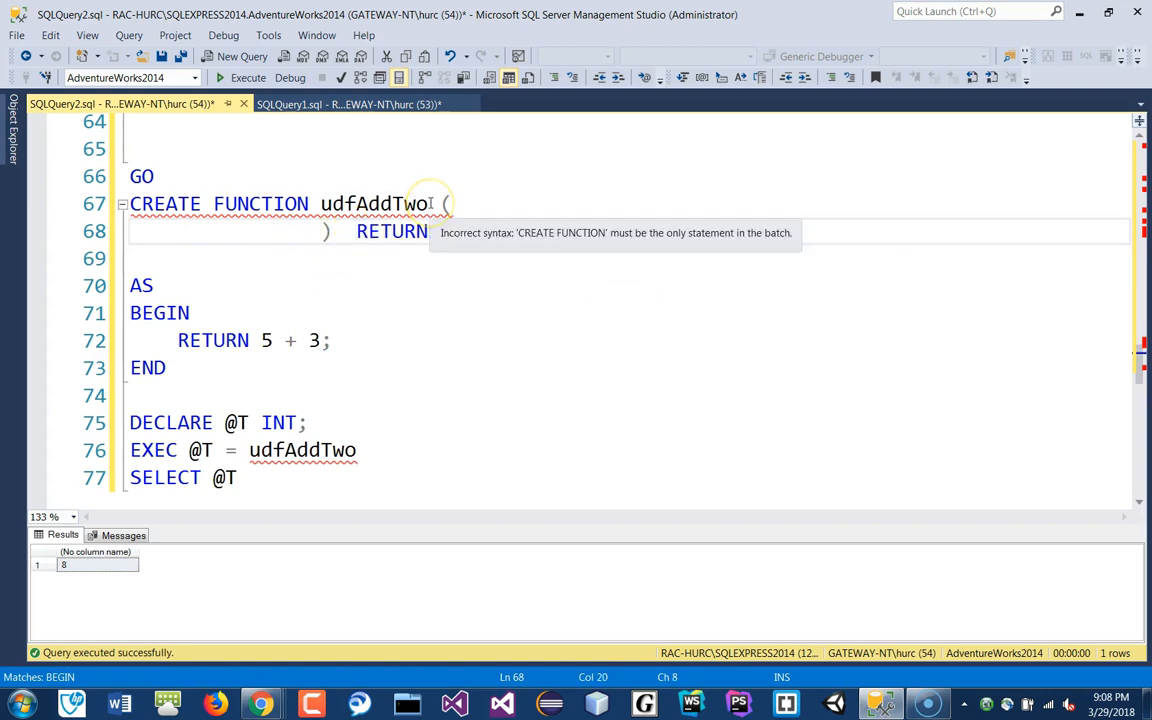
- Write RETURNS INT for the altered udfAddTwo header
text(RETURNS INT)
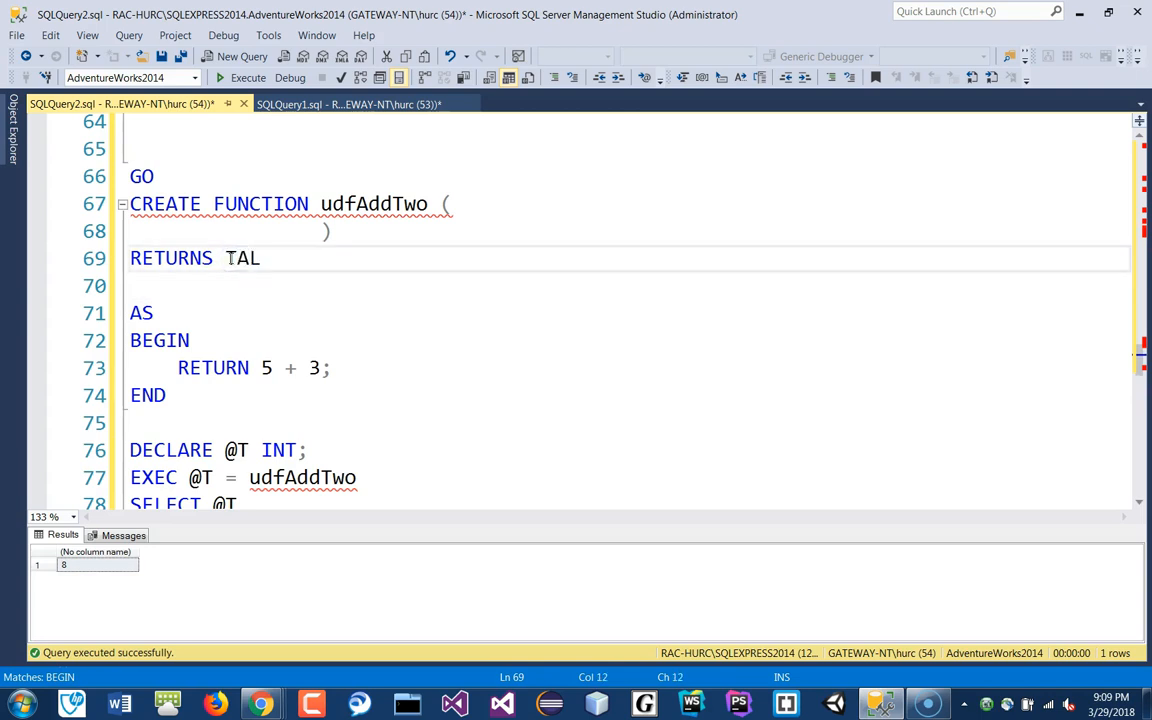
text(BLE()
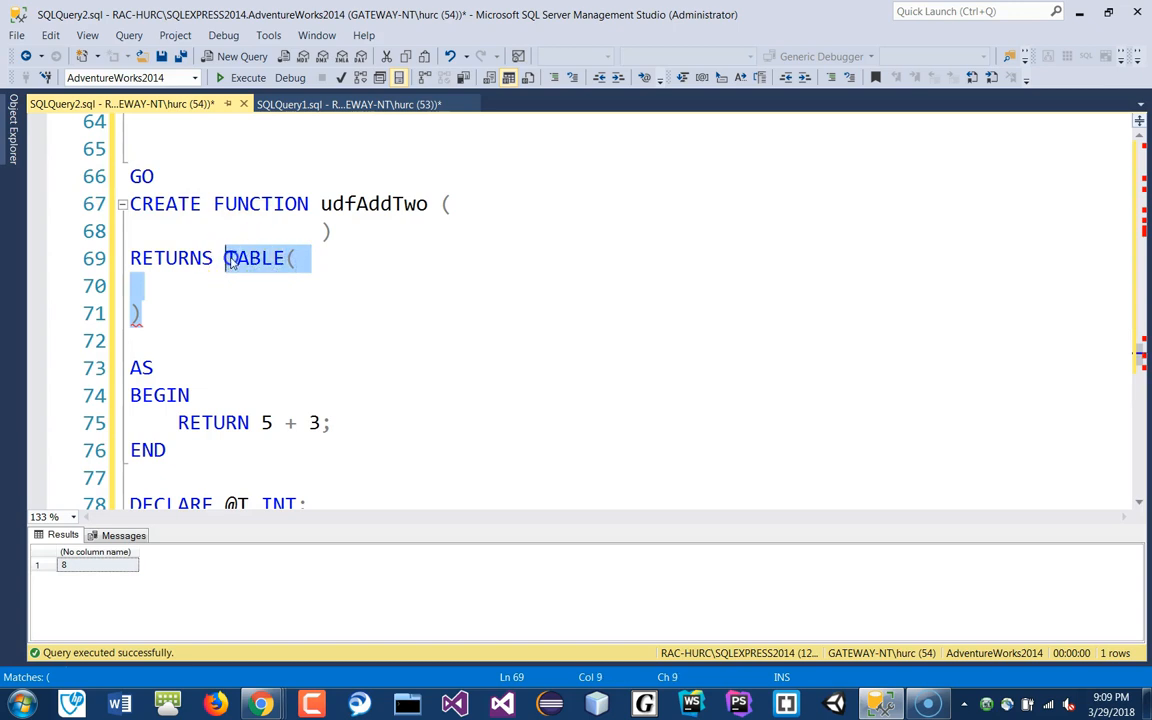
text(INT)
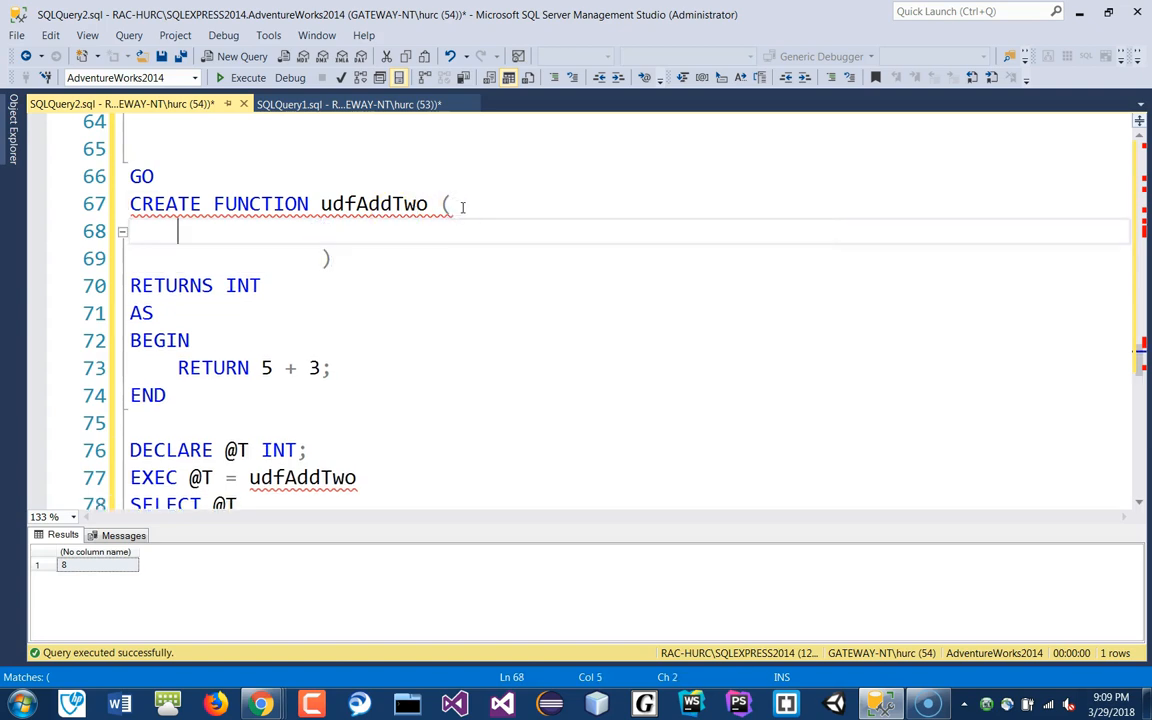
- Declare parameters @a INT, @b INT inside udfAddTwo's parentheses
text(@)
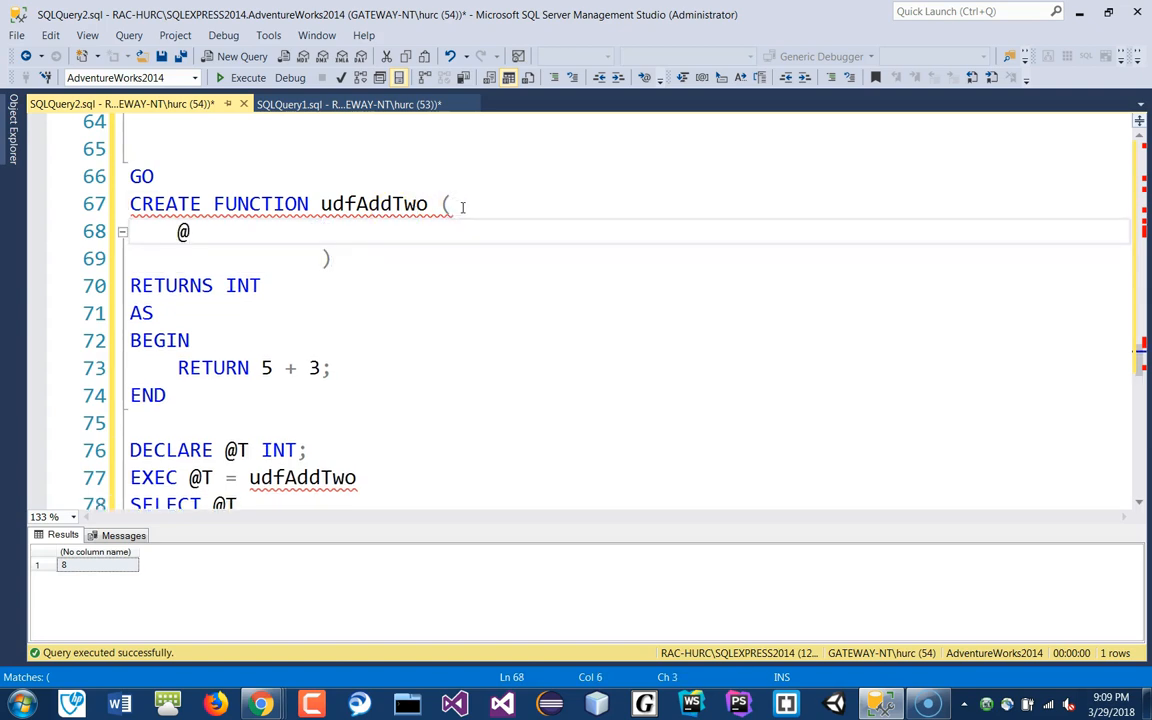
text(a INT,)
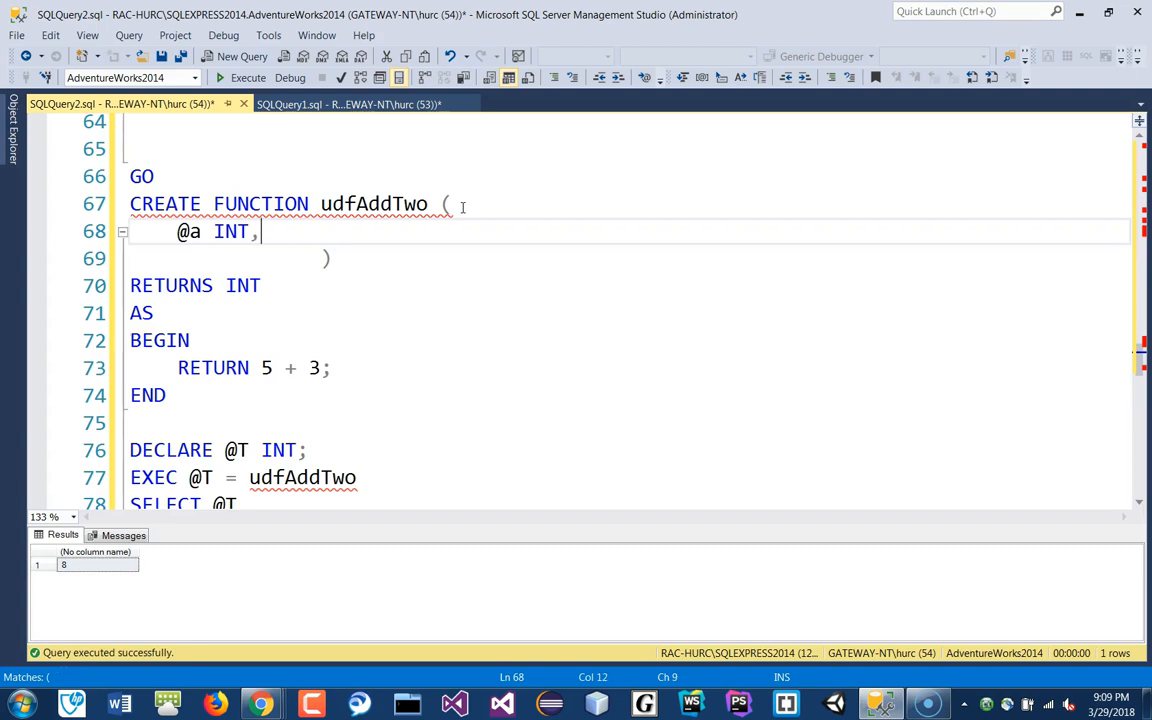
text(@b)
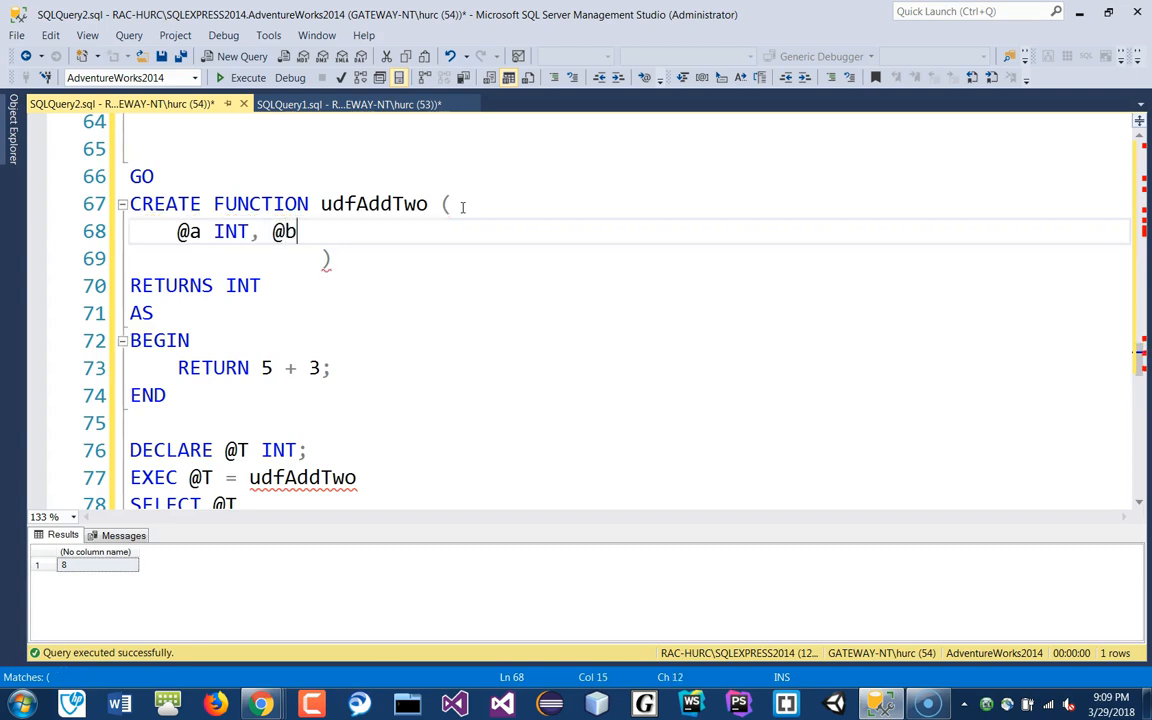
text(INT)
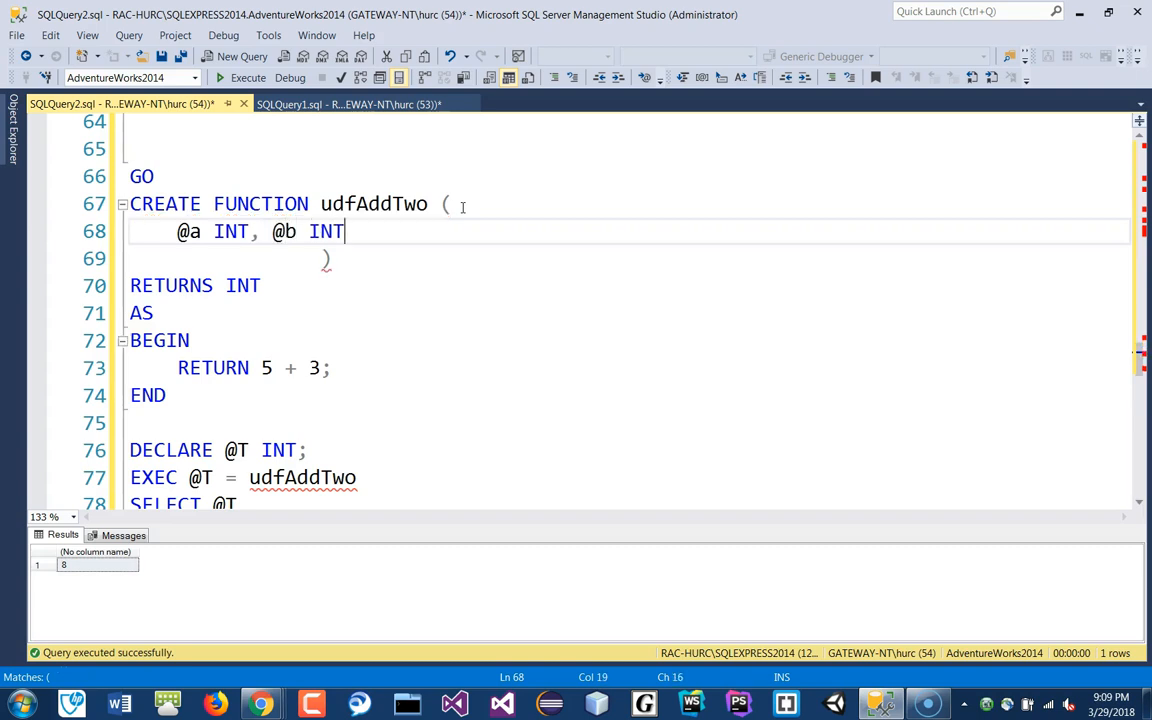
click(344, 258)
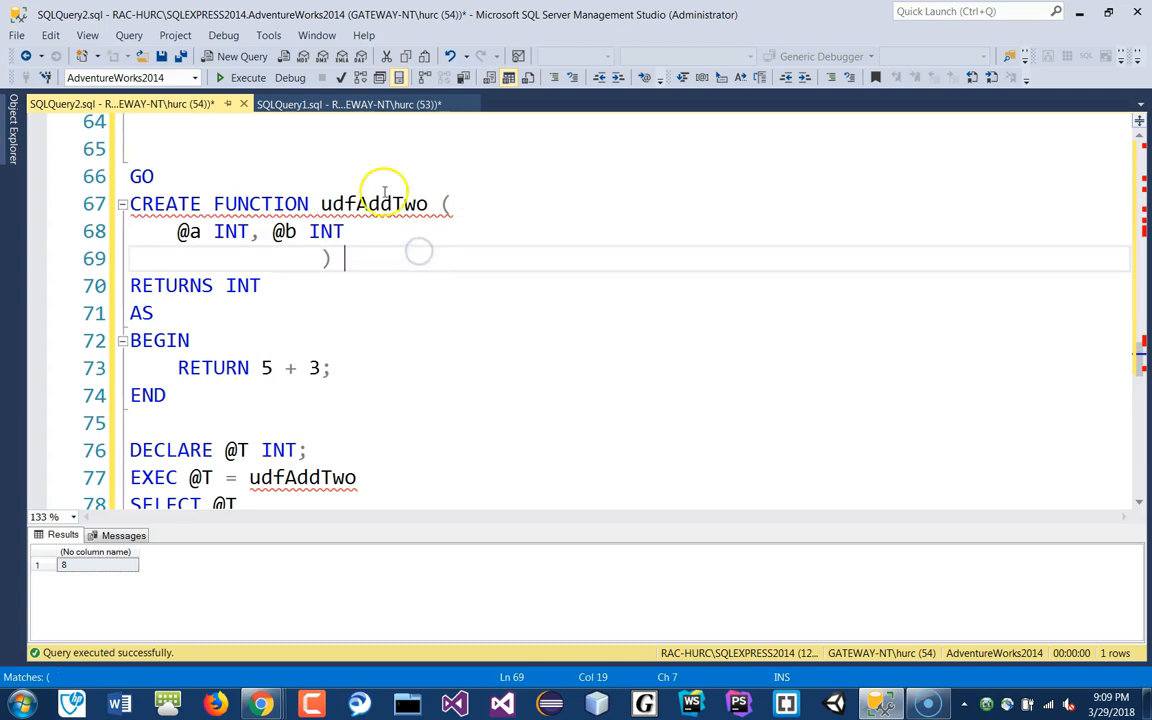
mouse_move(170, 204)
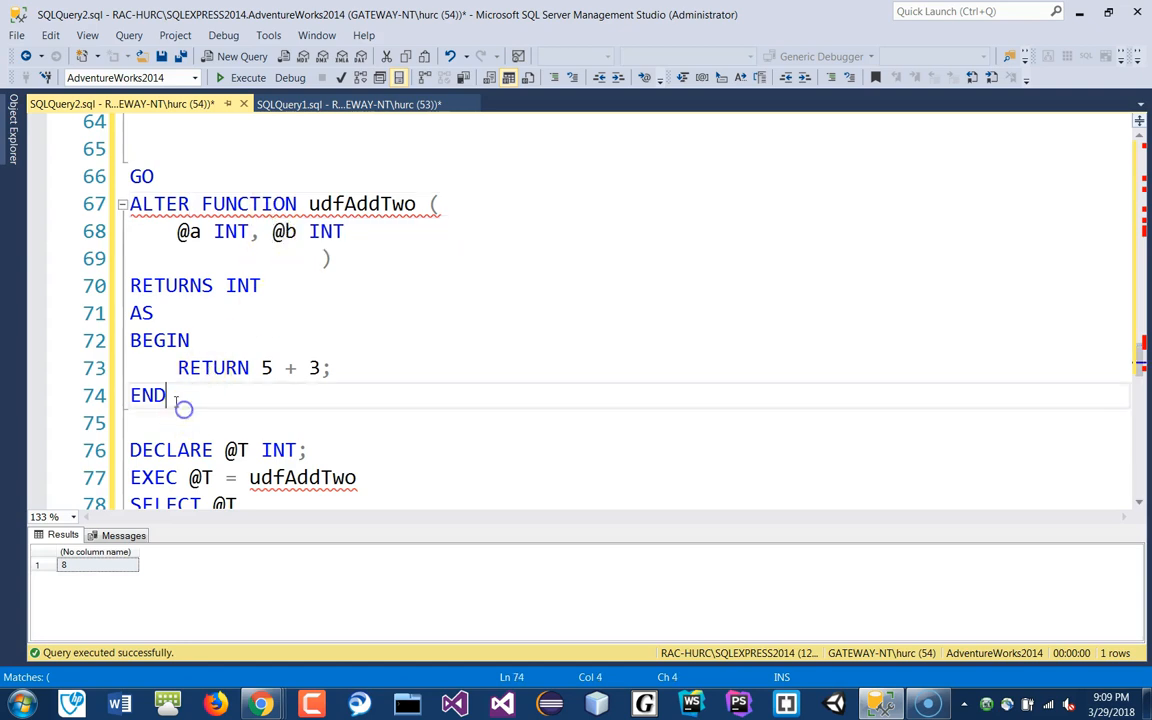
- Add GO after END and change the body to RETURN @a + @b, then apply the ALTER
text(G))
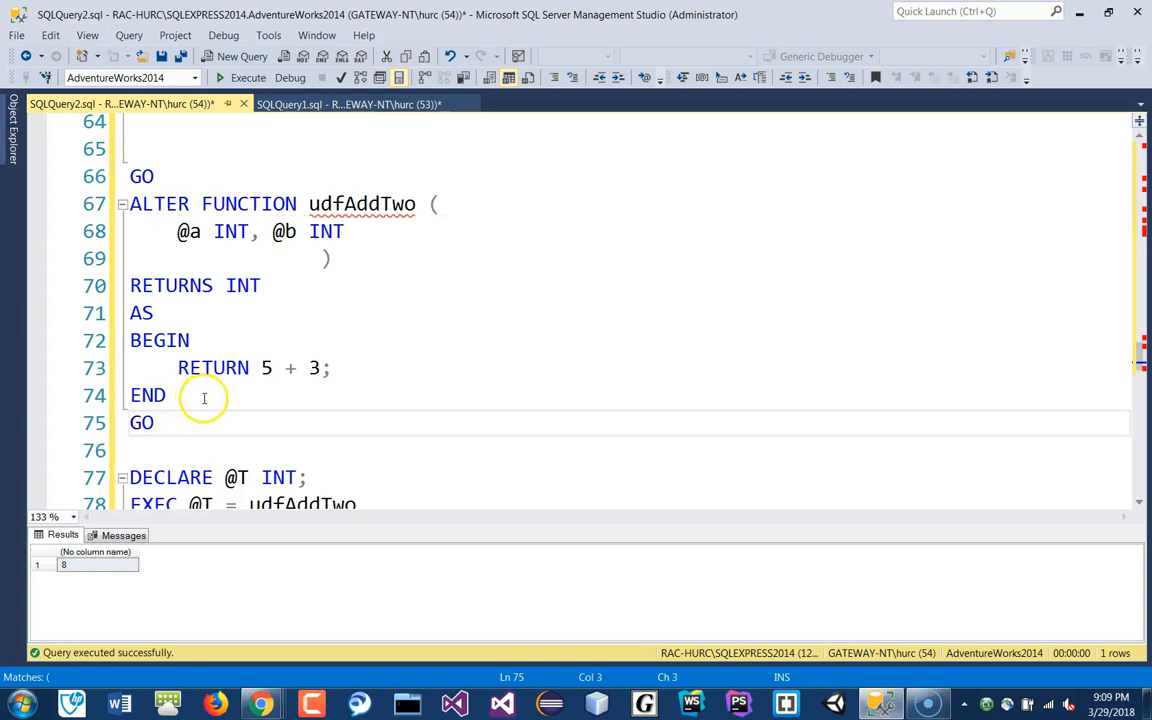
mouse_move(362, 204)
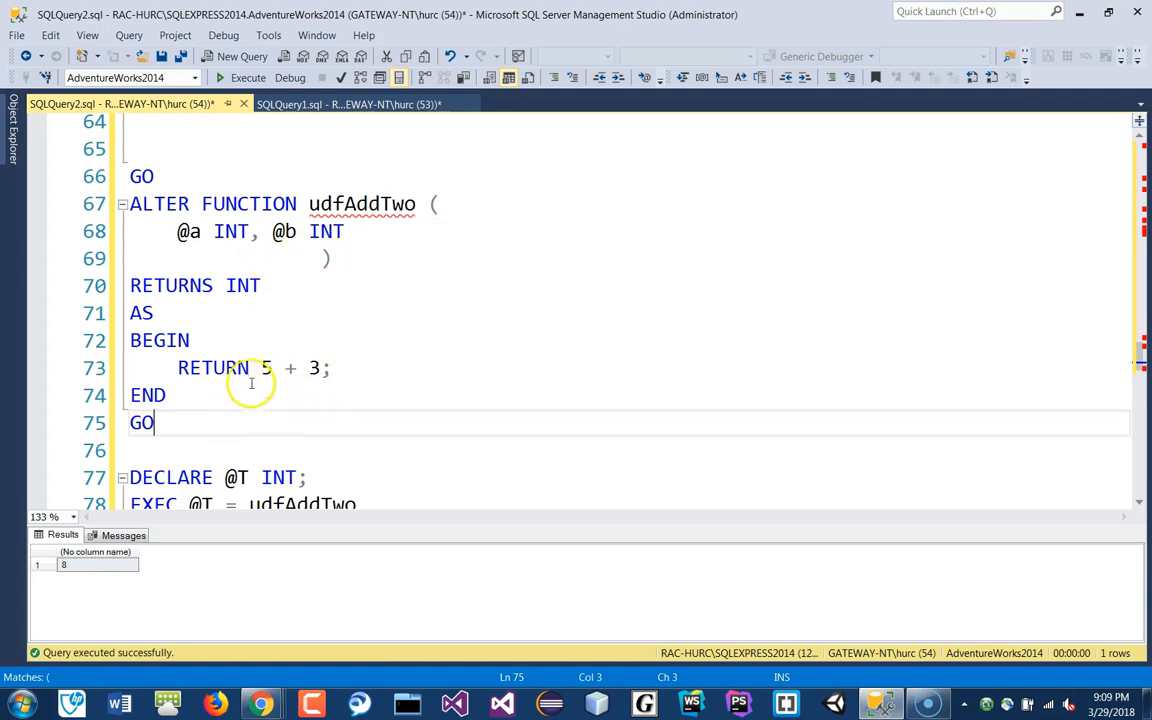
double_click(264, 368)
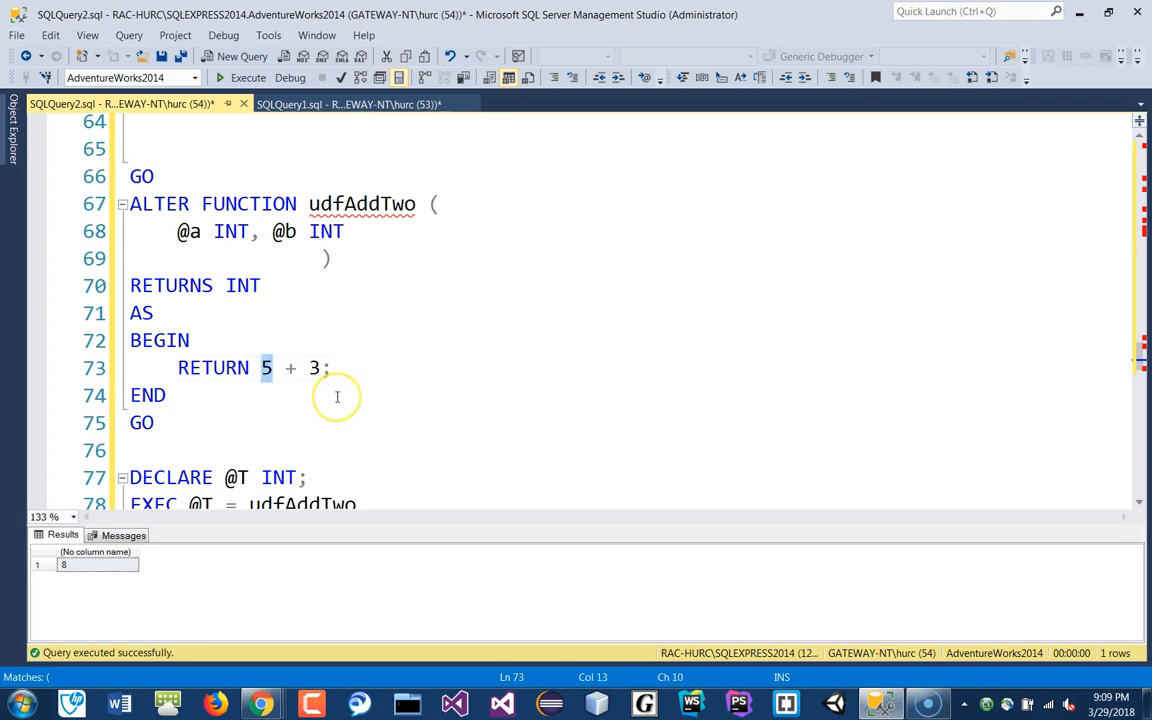
text(@)
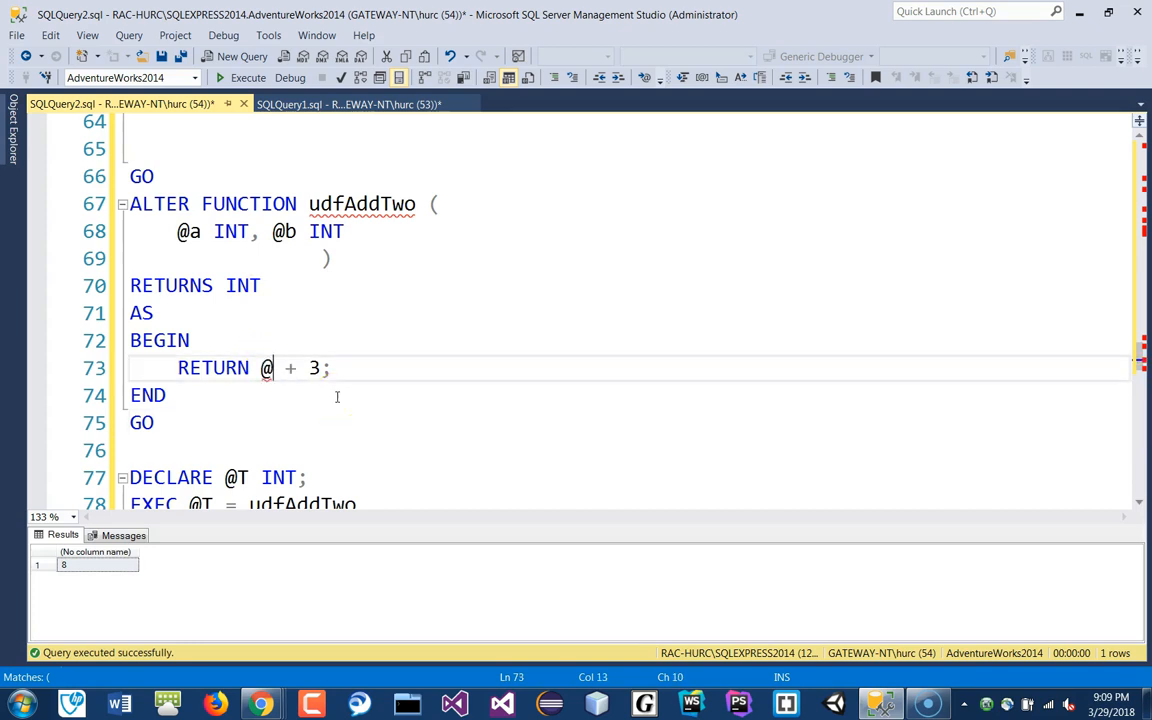
text(a)
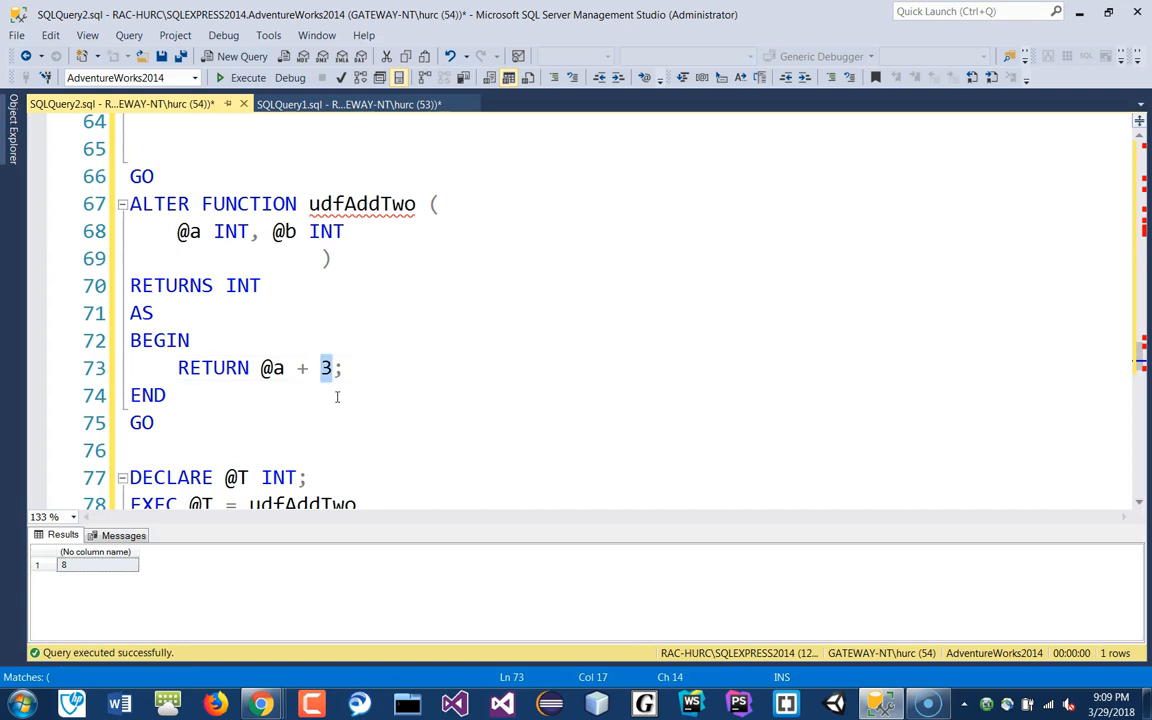
text(@b)
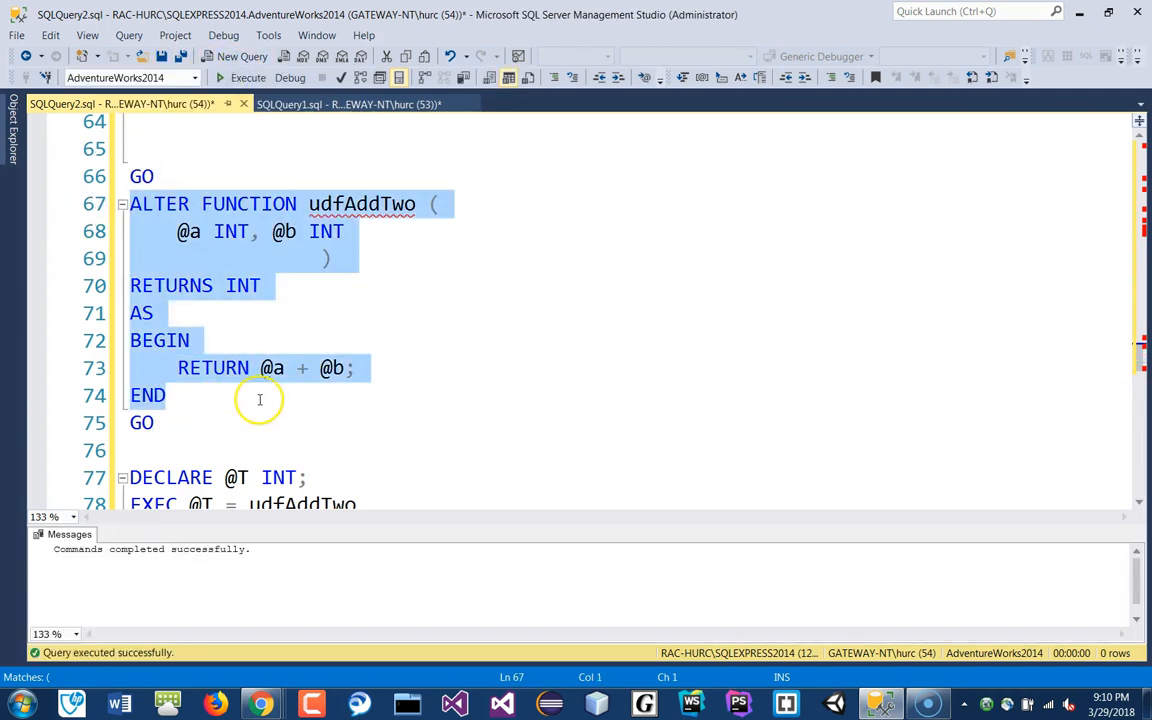
- Execute the DECLARE/EXEC/SELECT @T test, which fails because parameter @a is missing
scroll(down, 3)
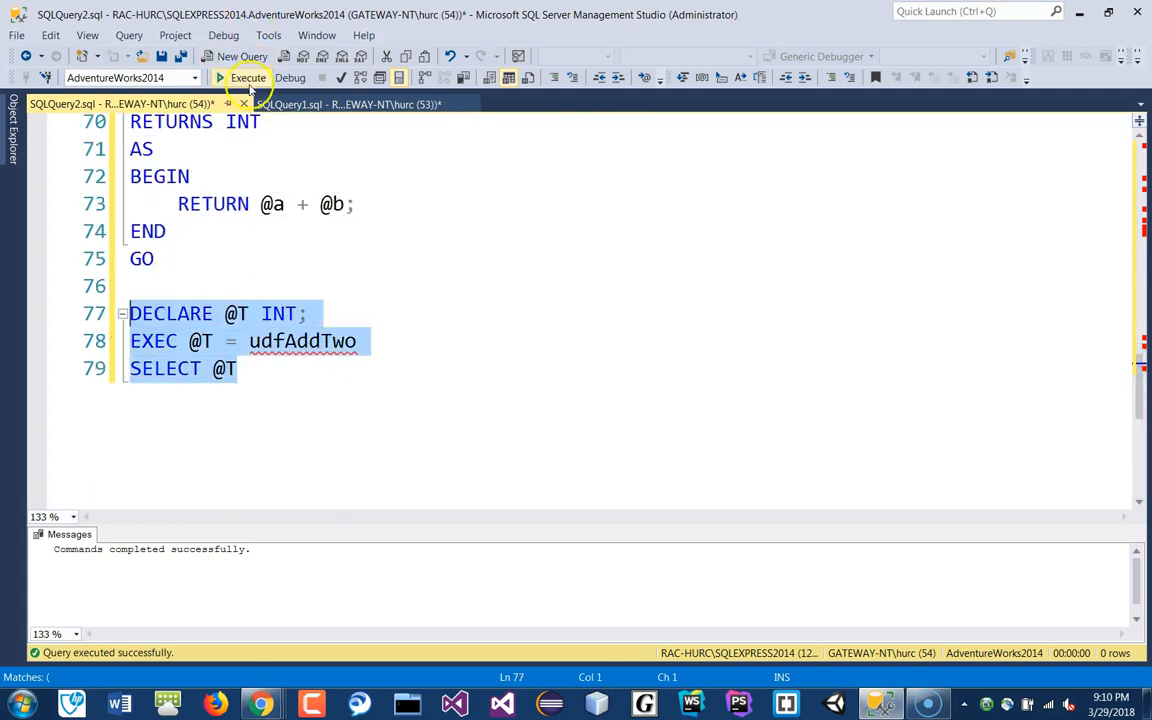
click(248, 76)
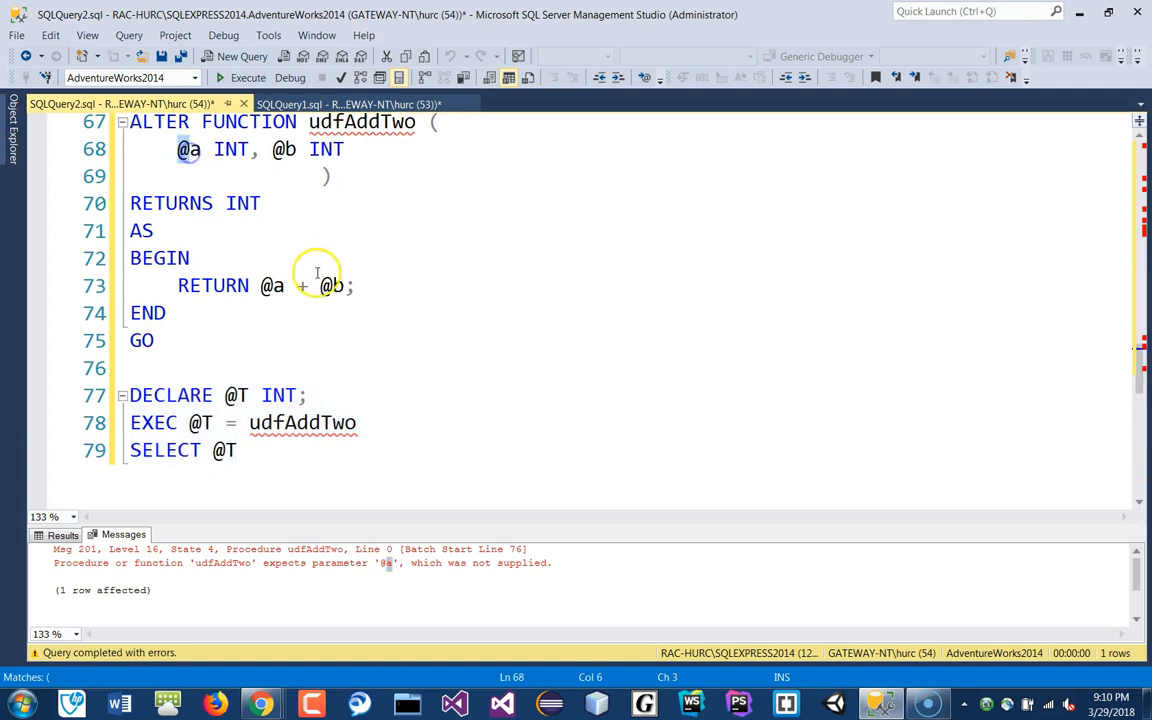
- Supply arguments 5, 12 to the EXEC udfAddTwo call so the test returns 17
text(5)
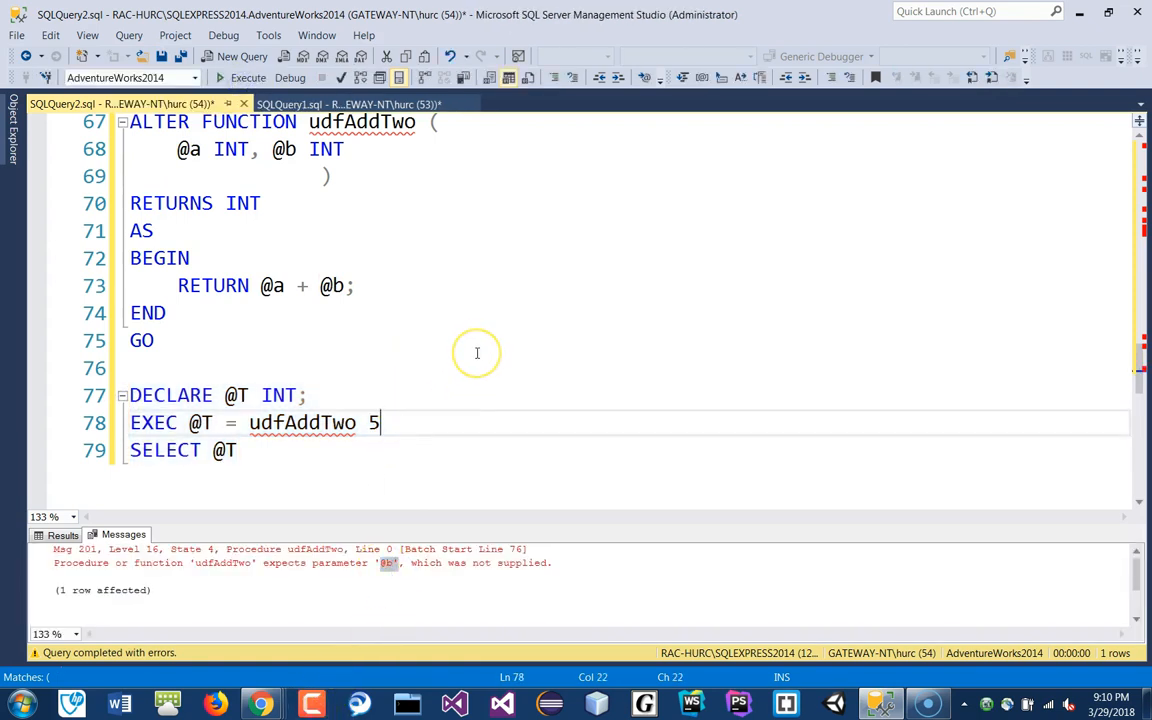
text(, 12)
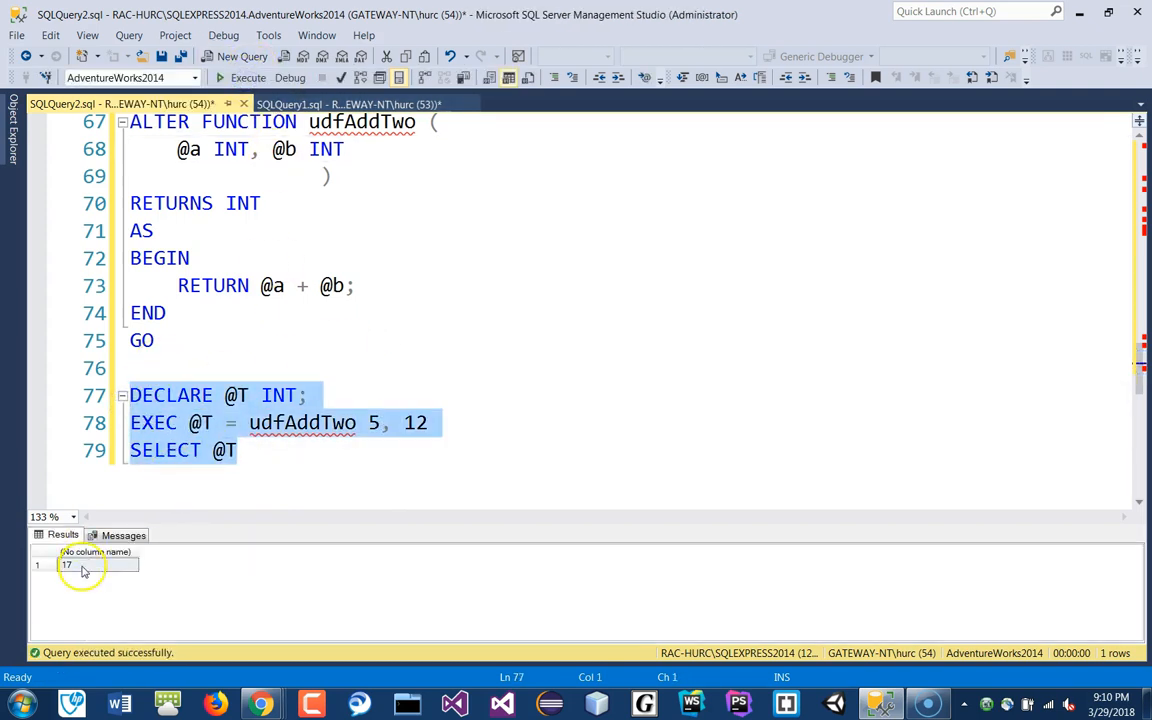
click(512, 368)
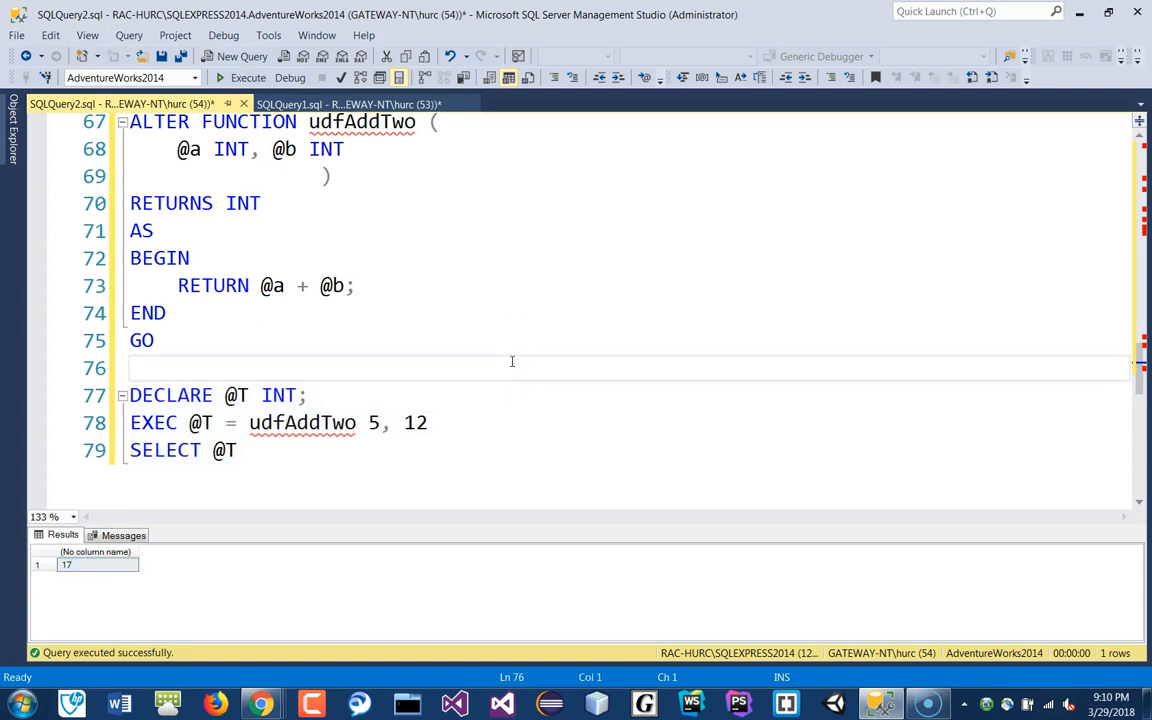
mouse_move(516, 348)
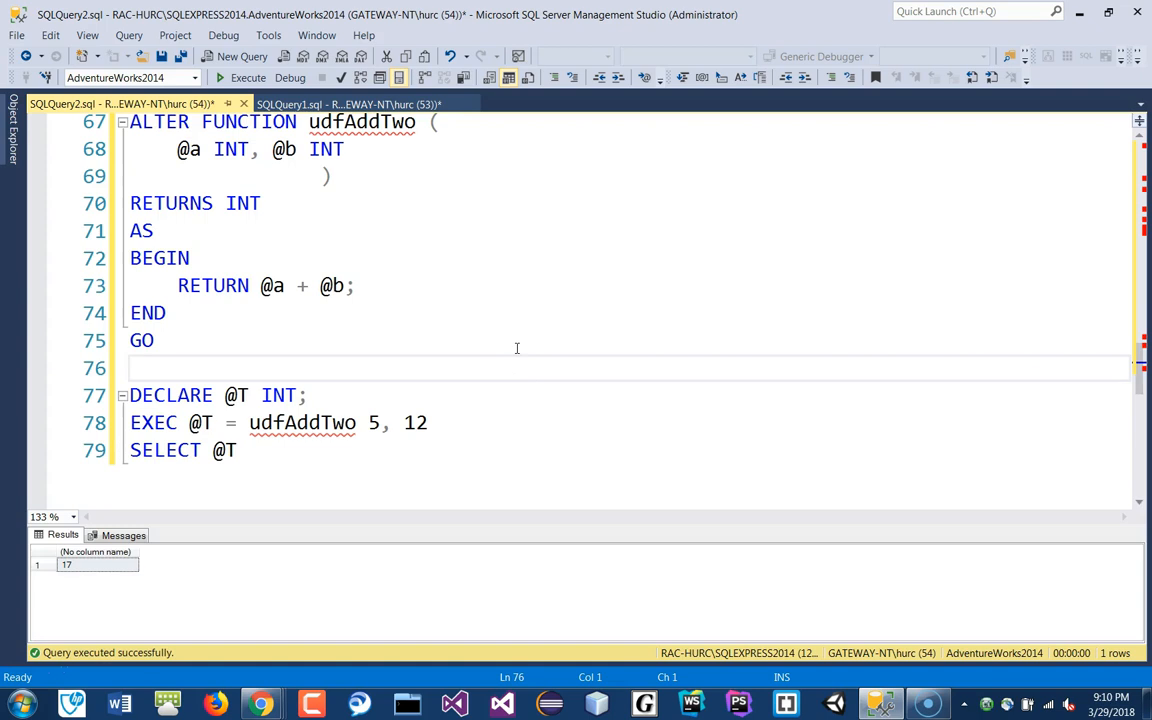
mouse_move(168, 430)
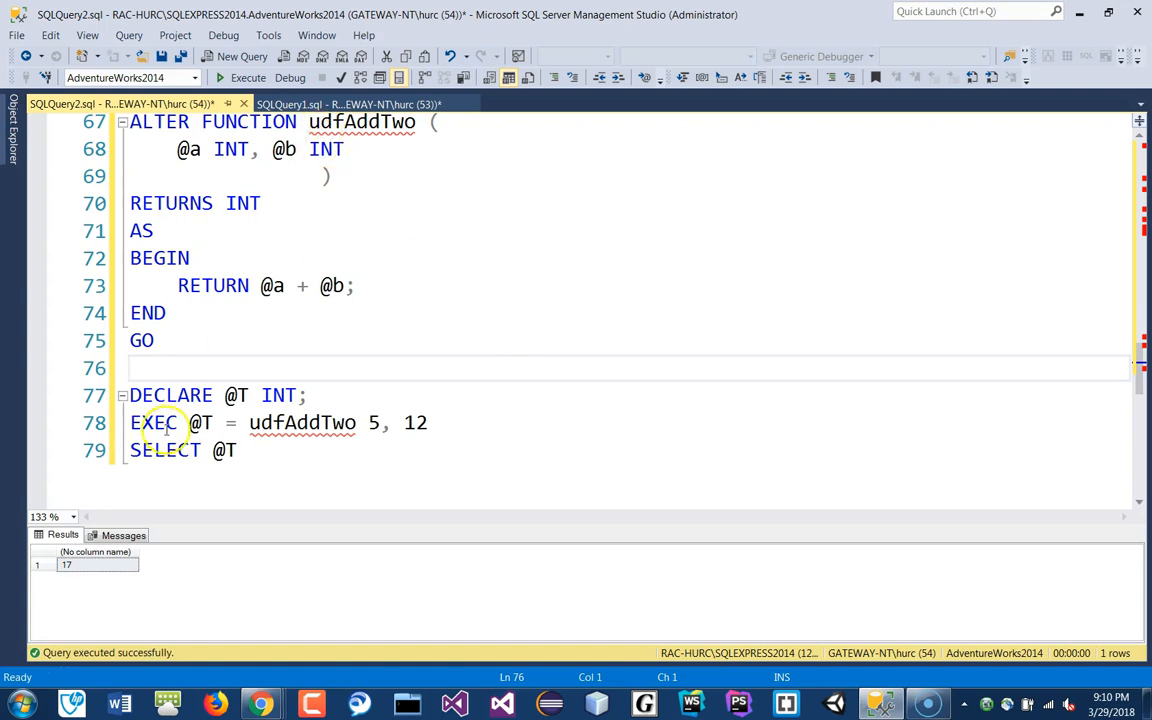
double_click(212, 284)
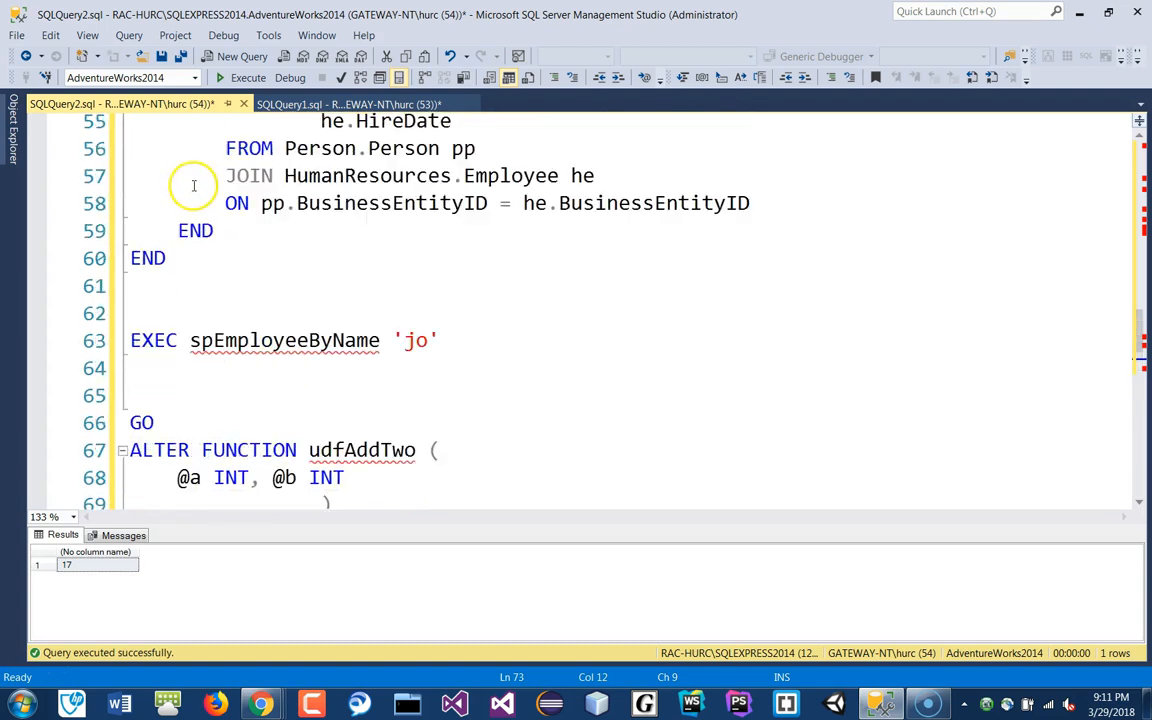
scroll(down, 3)
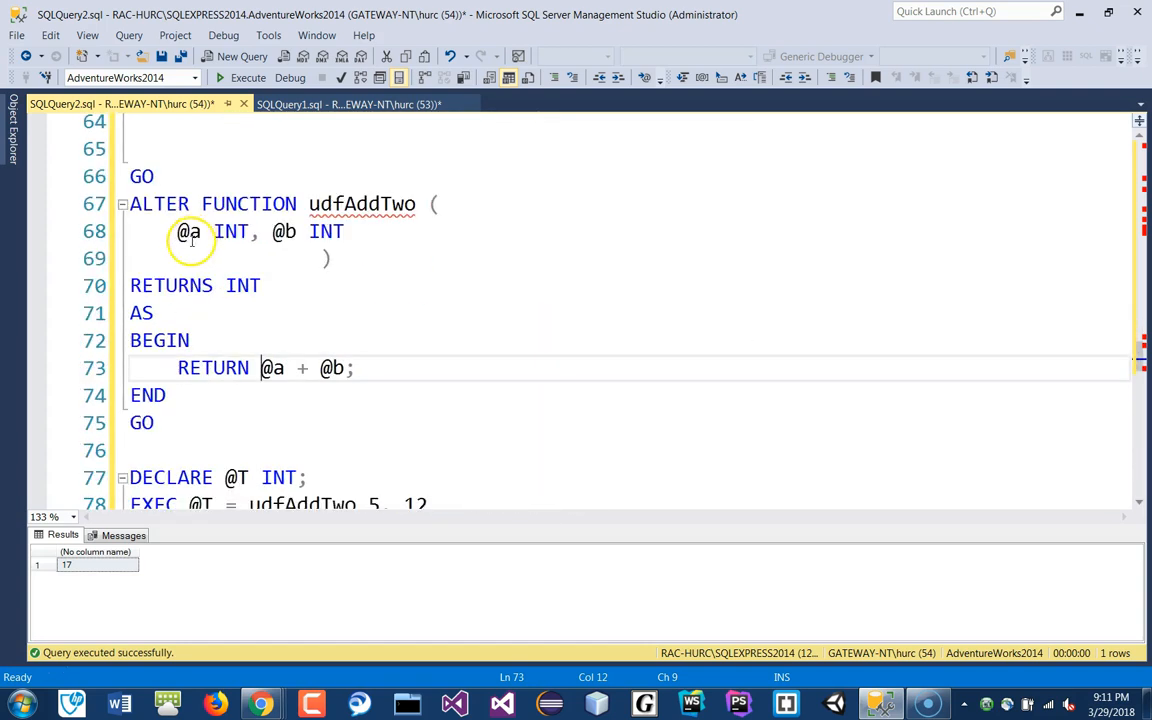
double_click(170, 284)
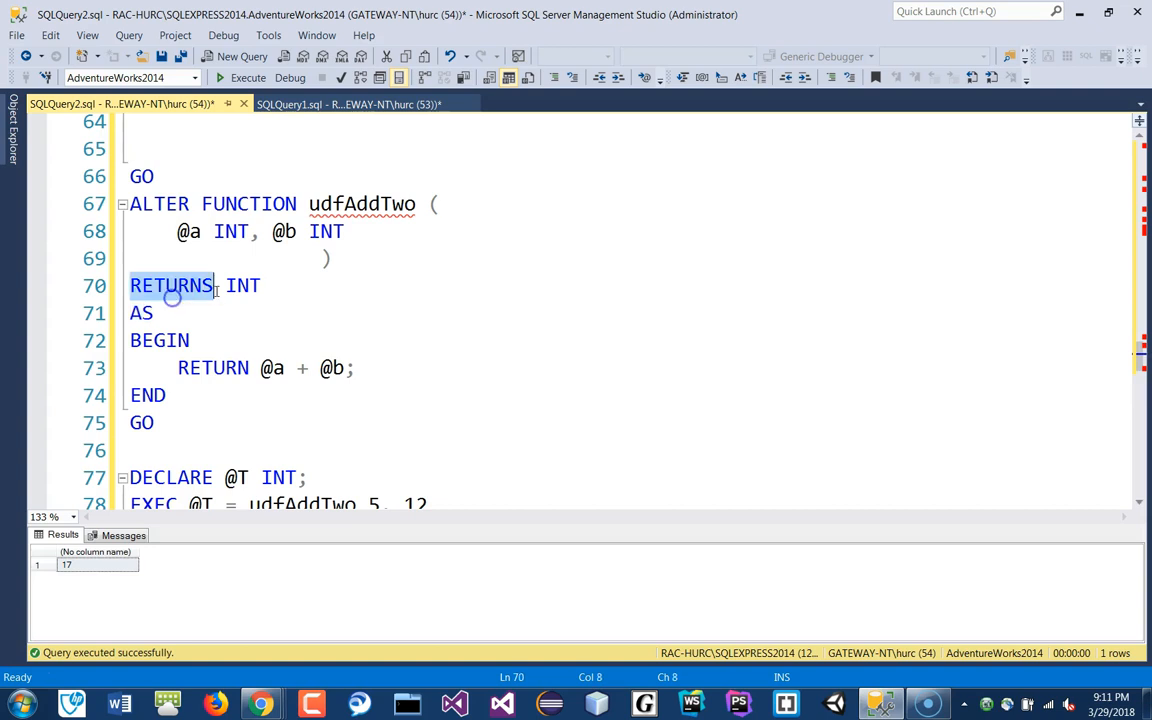